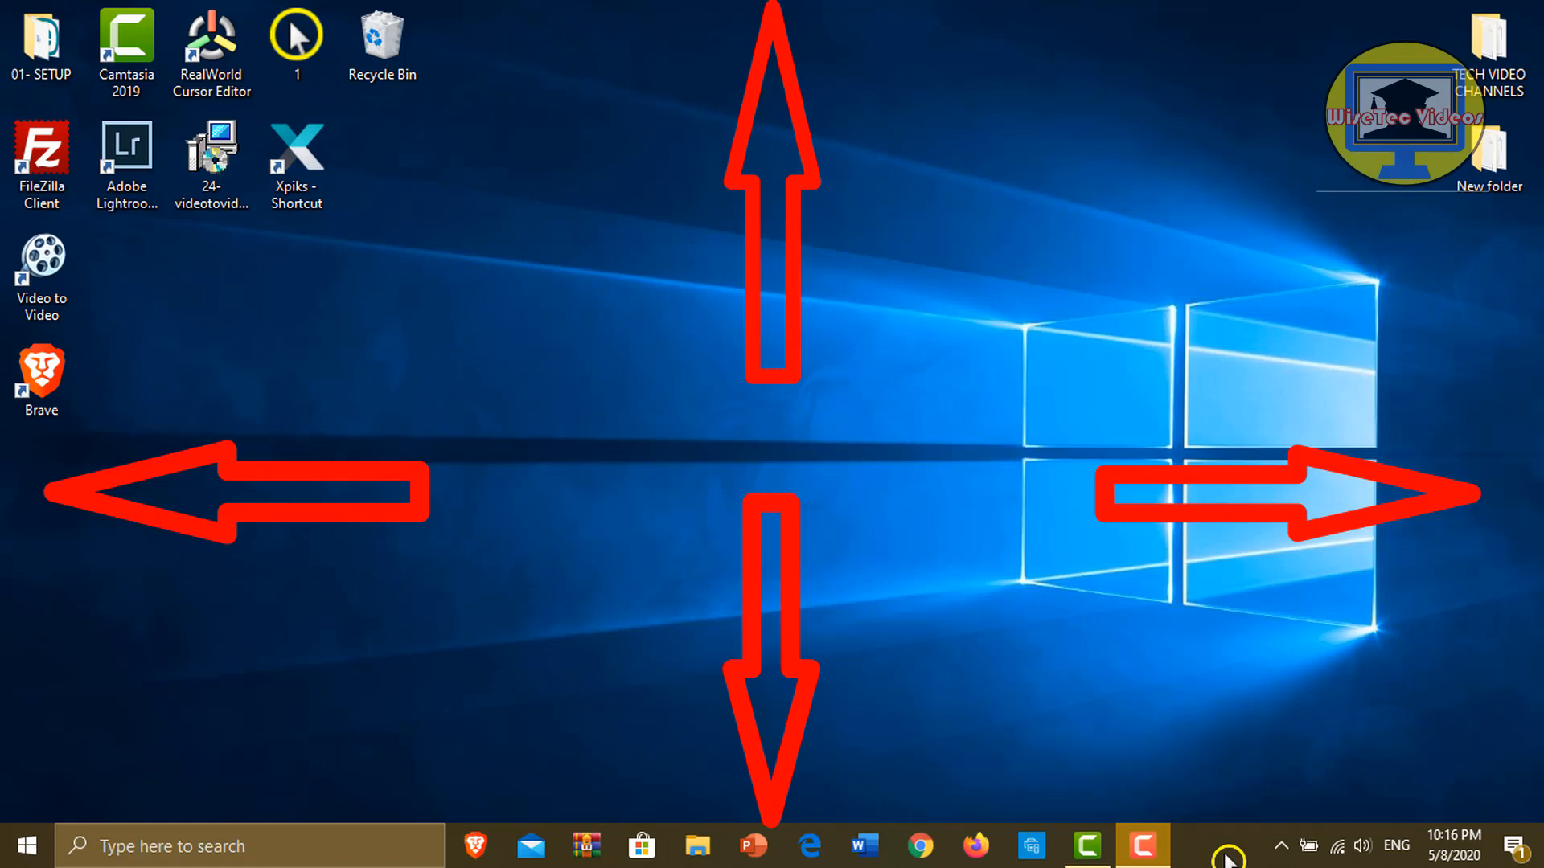
pyautogui.moveTo(1232, 798)
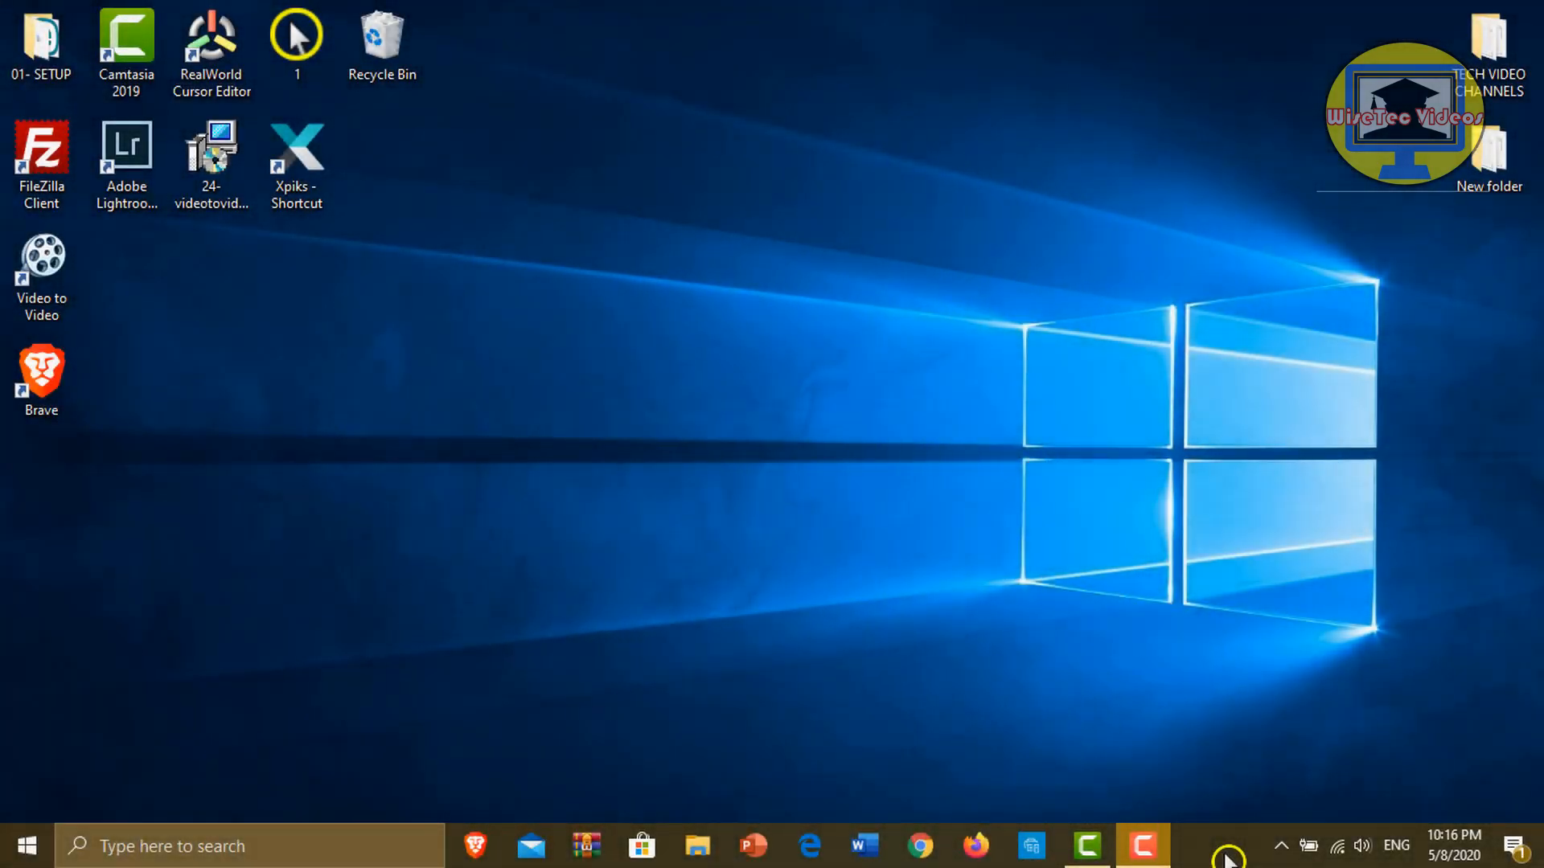
pyautogui.moveTo(1233, 797)
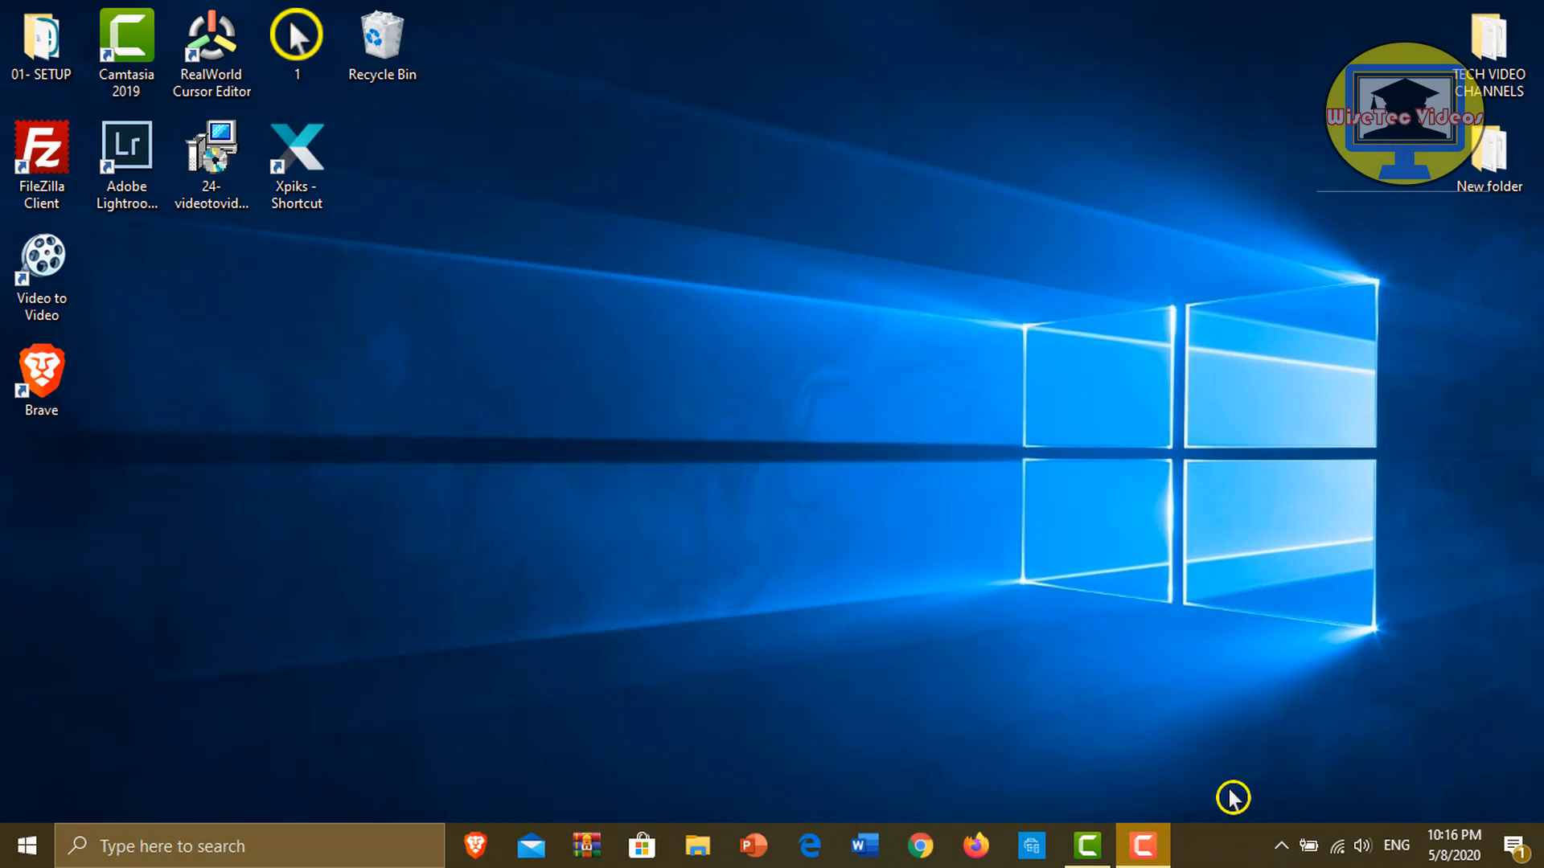
# Open Personalization from the desktop's right-click menu, landing on the Background page
pyautogui.rightClick(1232, 846)
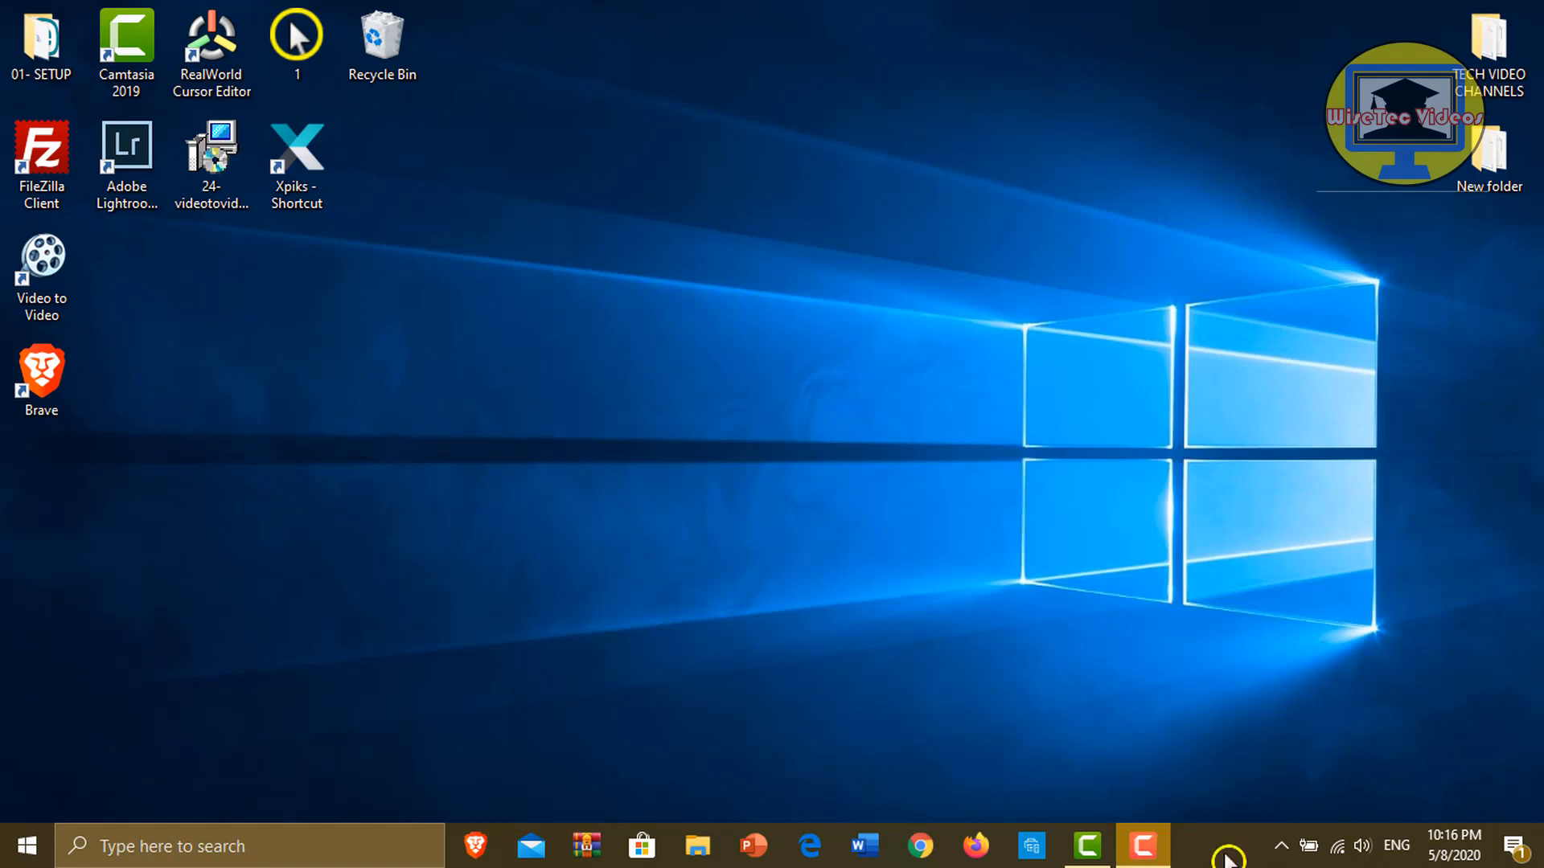
pyautogui.moveTo(1225, 793)
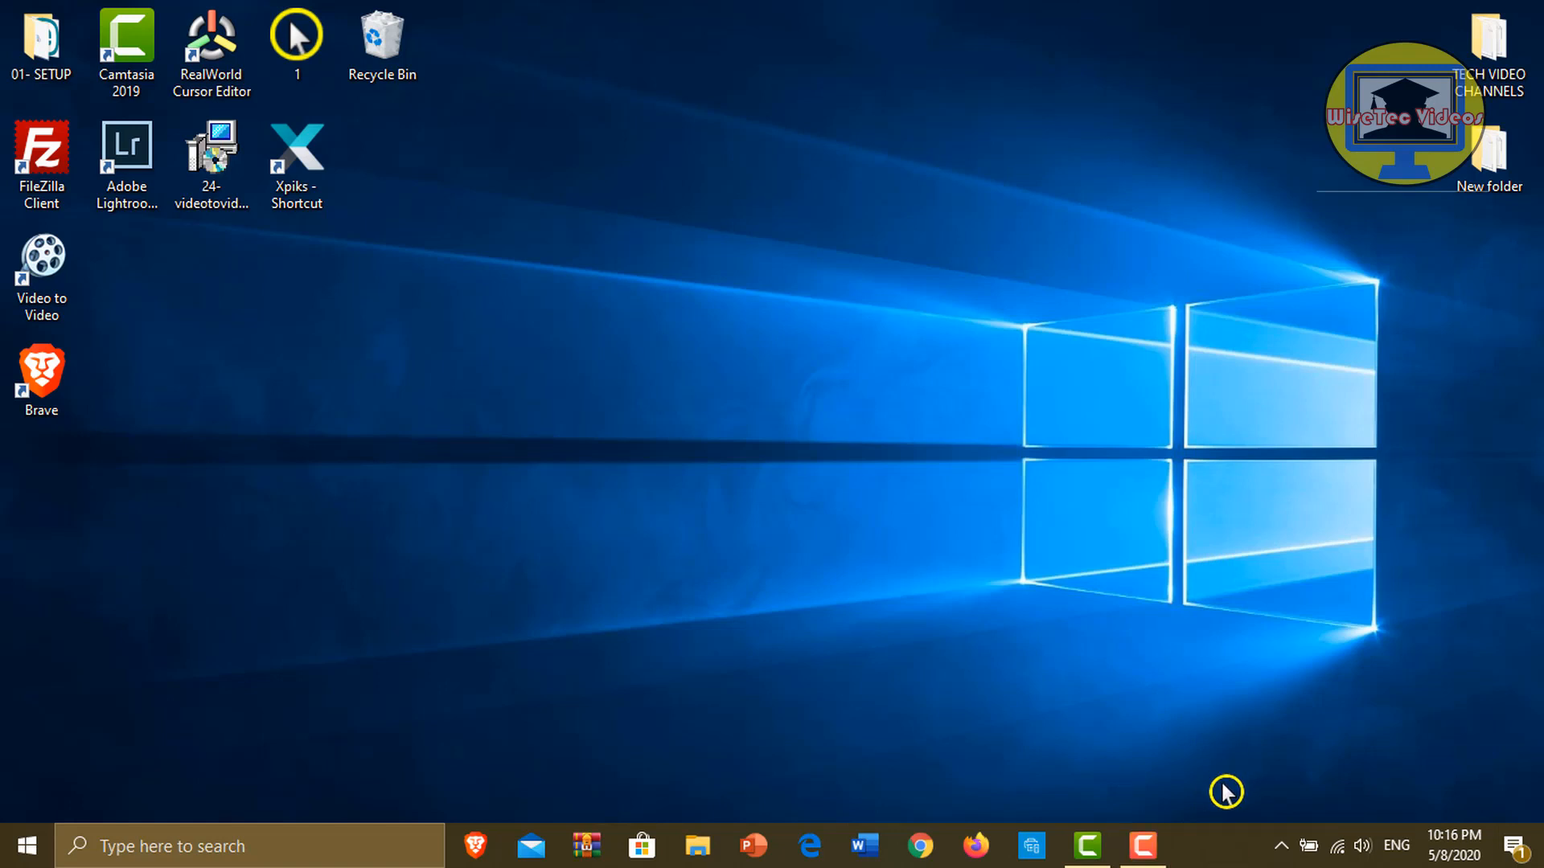
pyautogui.moveTo(1198, 852)
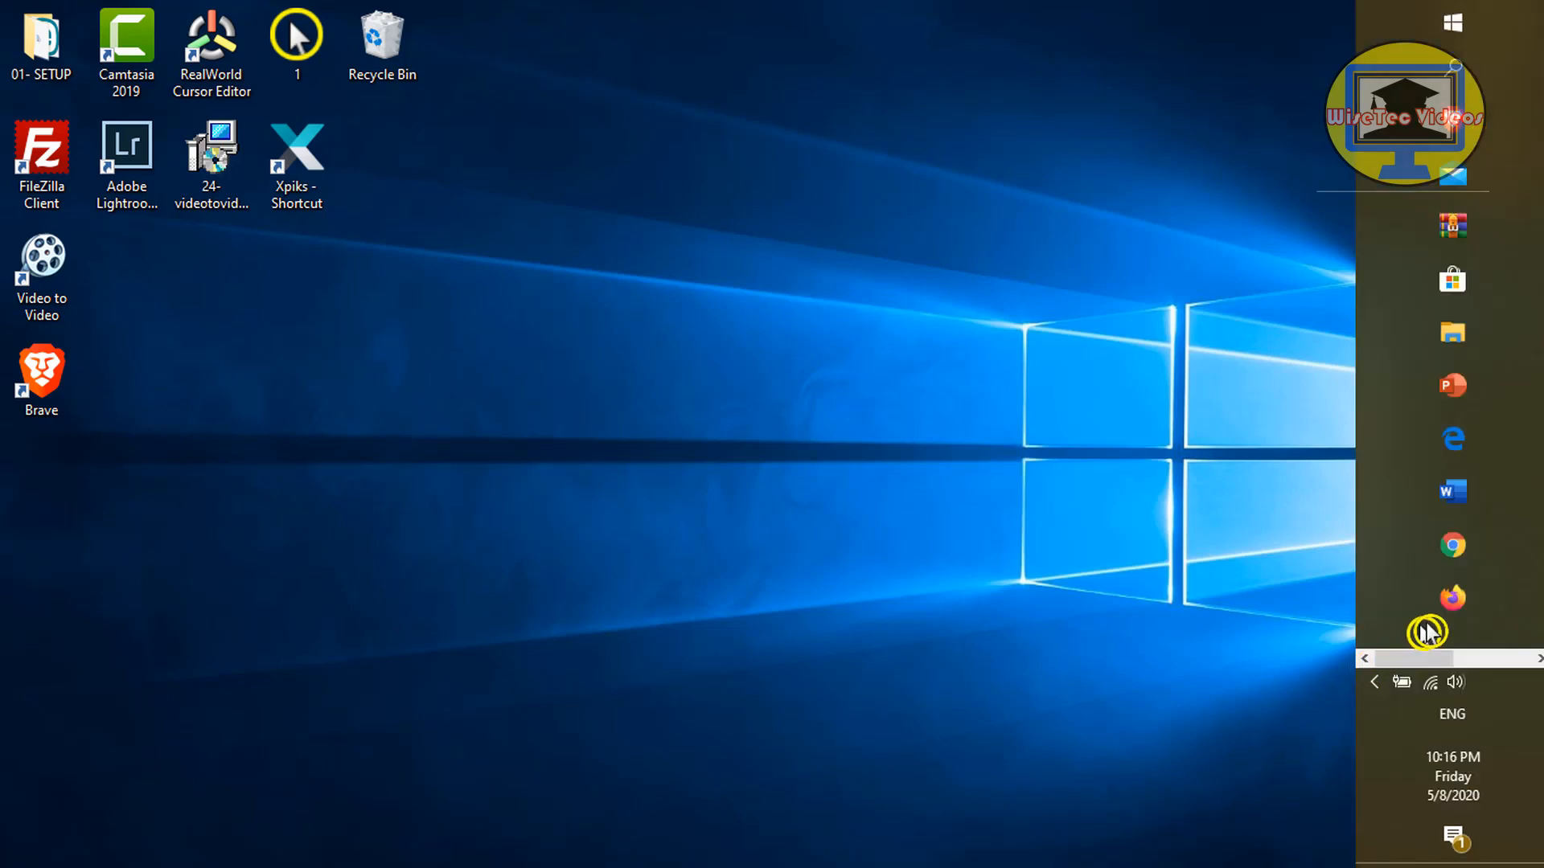
pyautogui.moveTo(1440, 630)
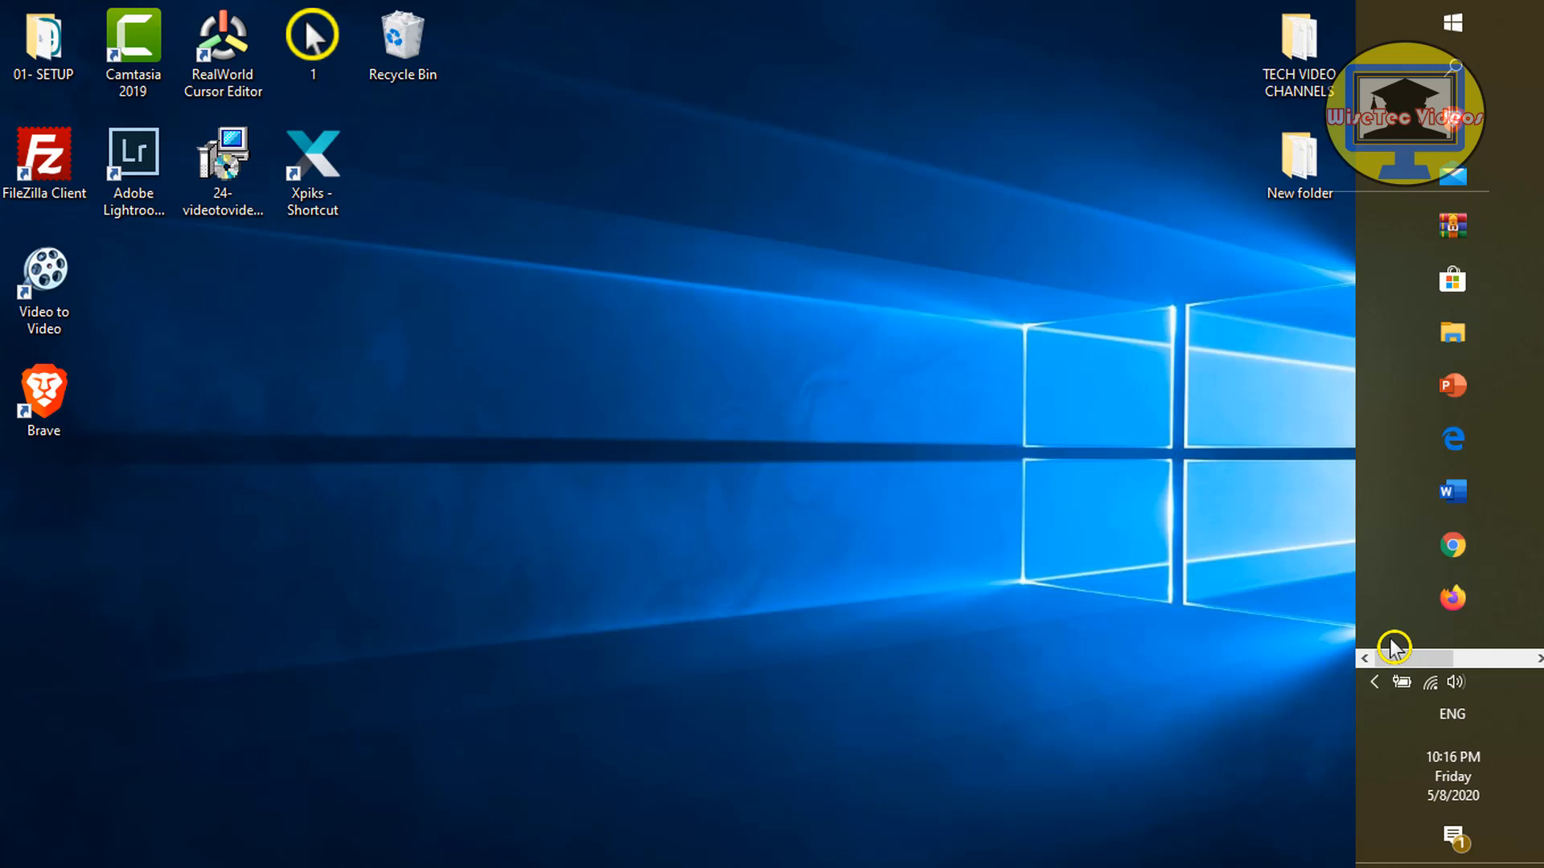
pyautogui.moveTo(1391, 646)
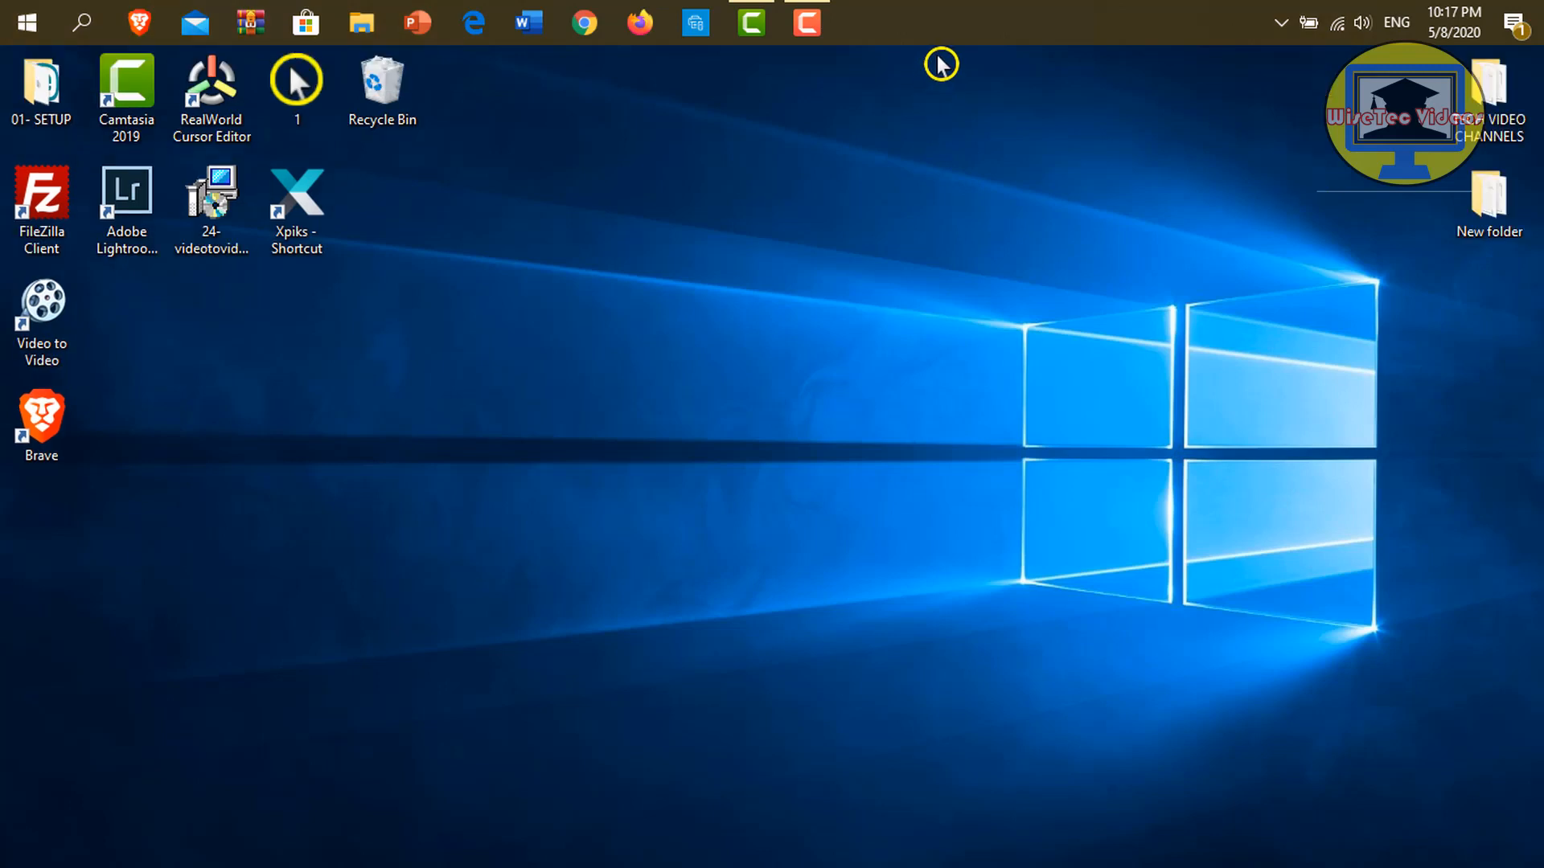
pyautogui.moveTo(965, 31)
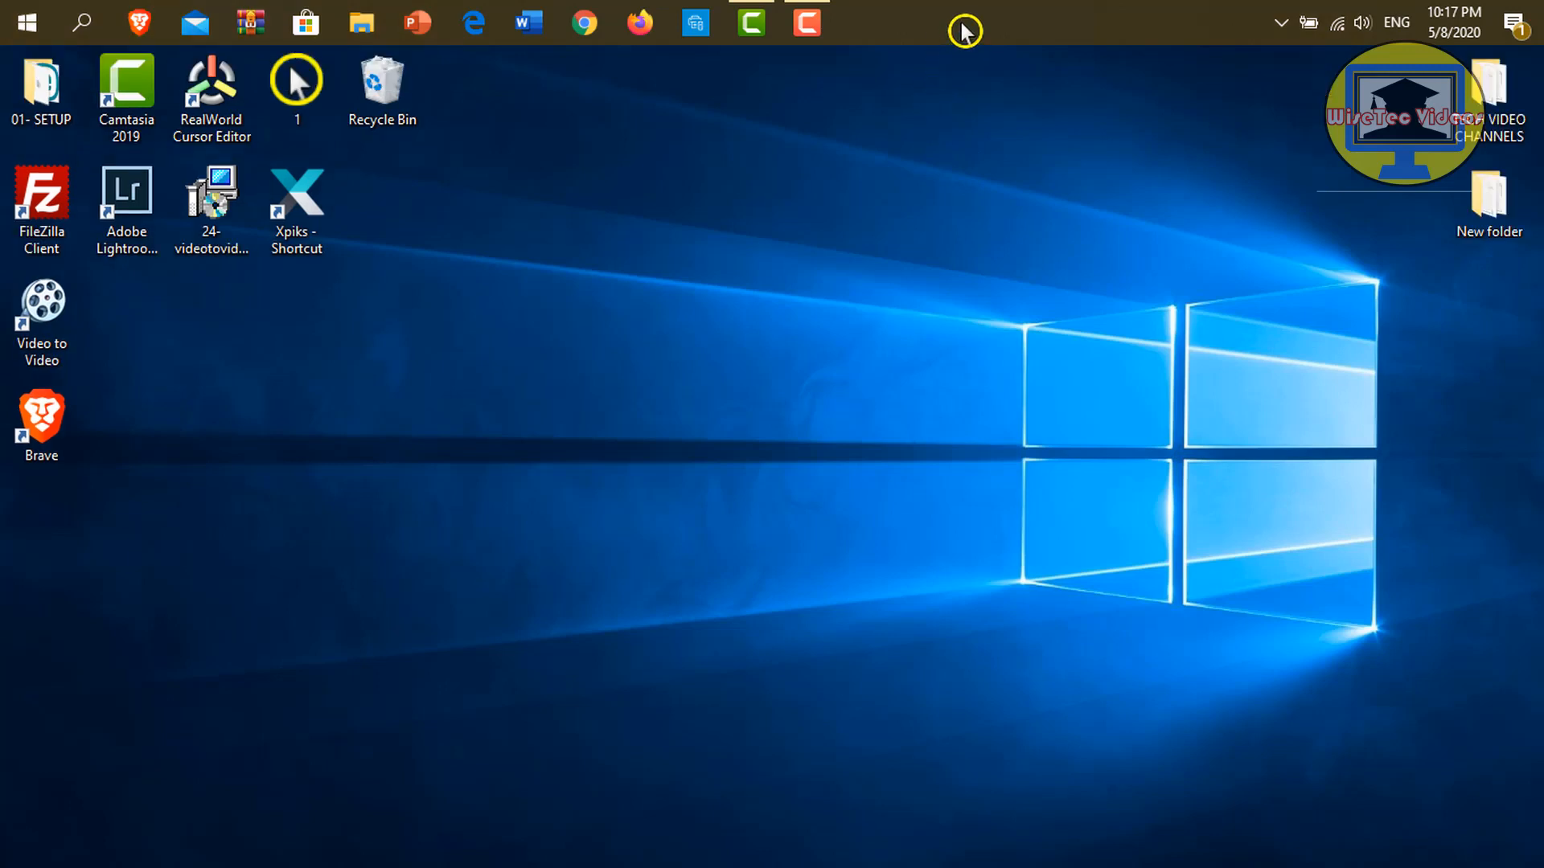
pyautogui.click(26, 22)
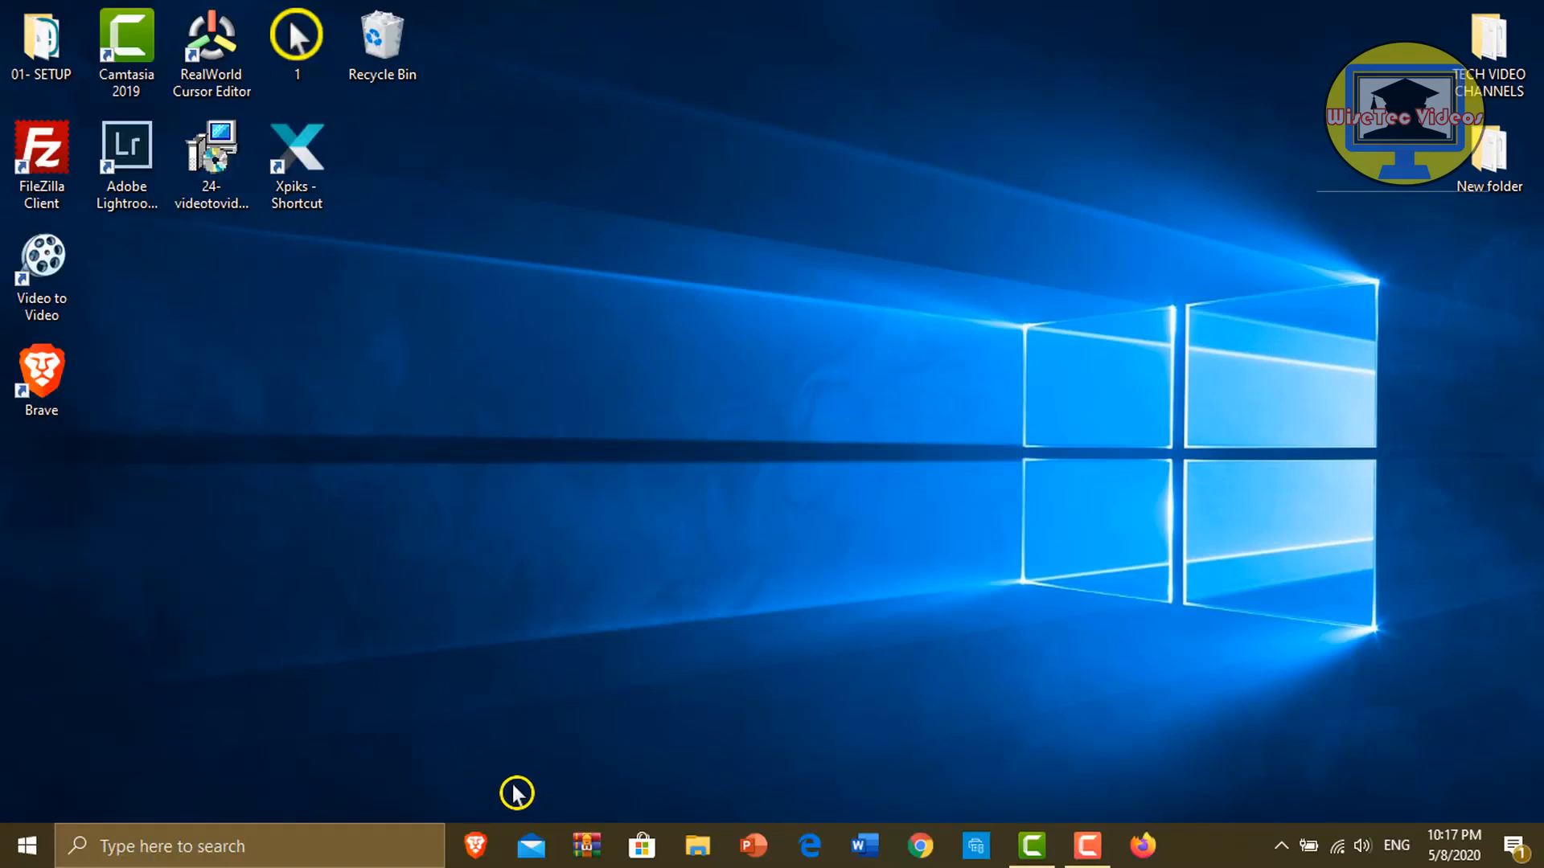
pyautogui.moveTo(1206, 857)
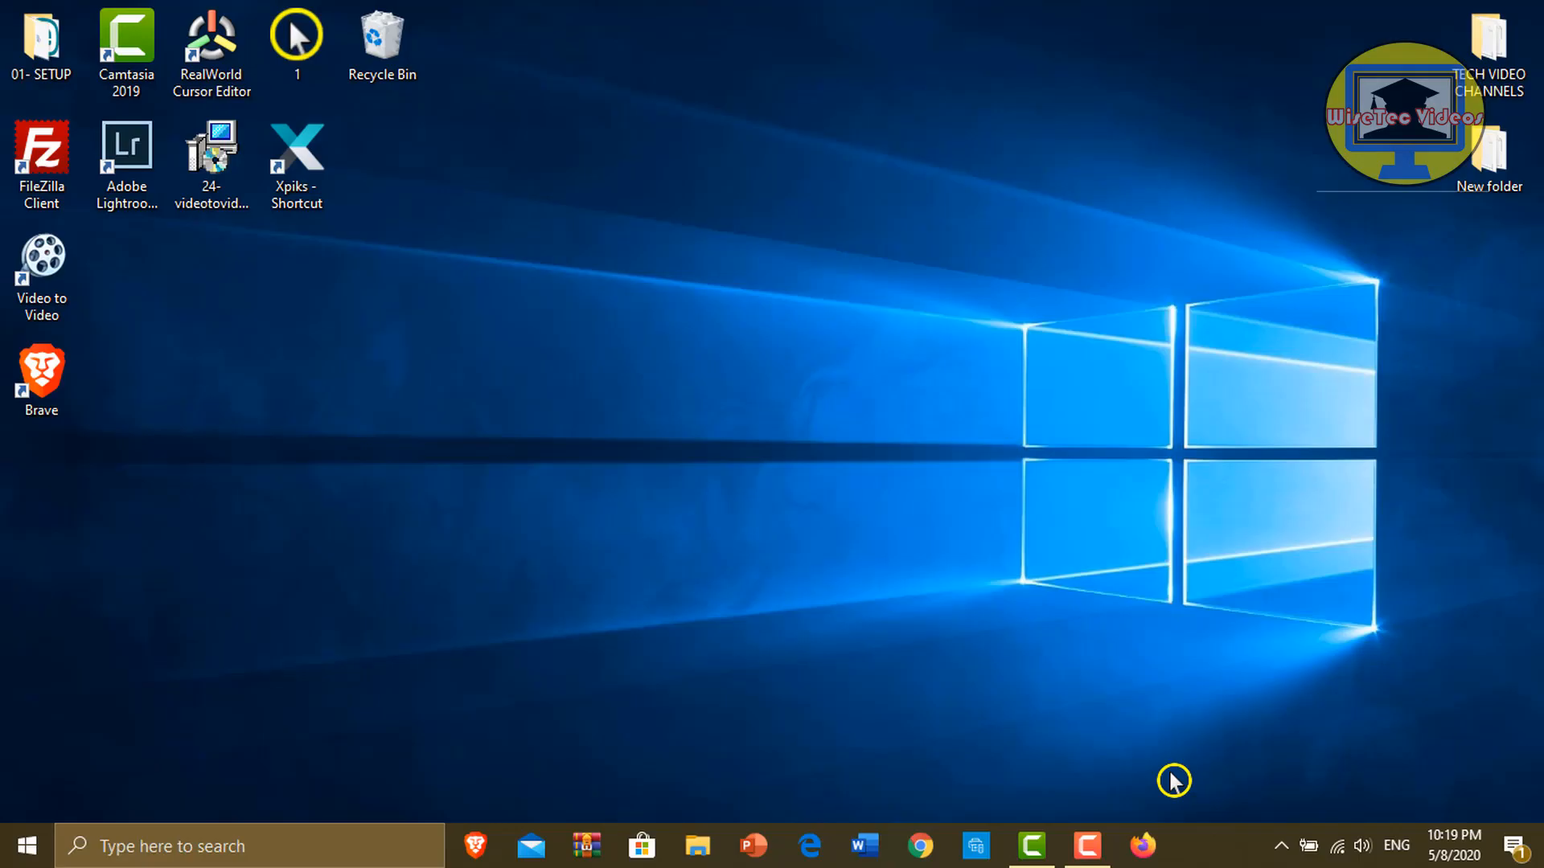
pyautogui.moveTo(1159, 748)
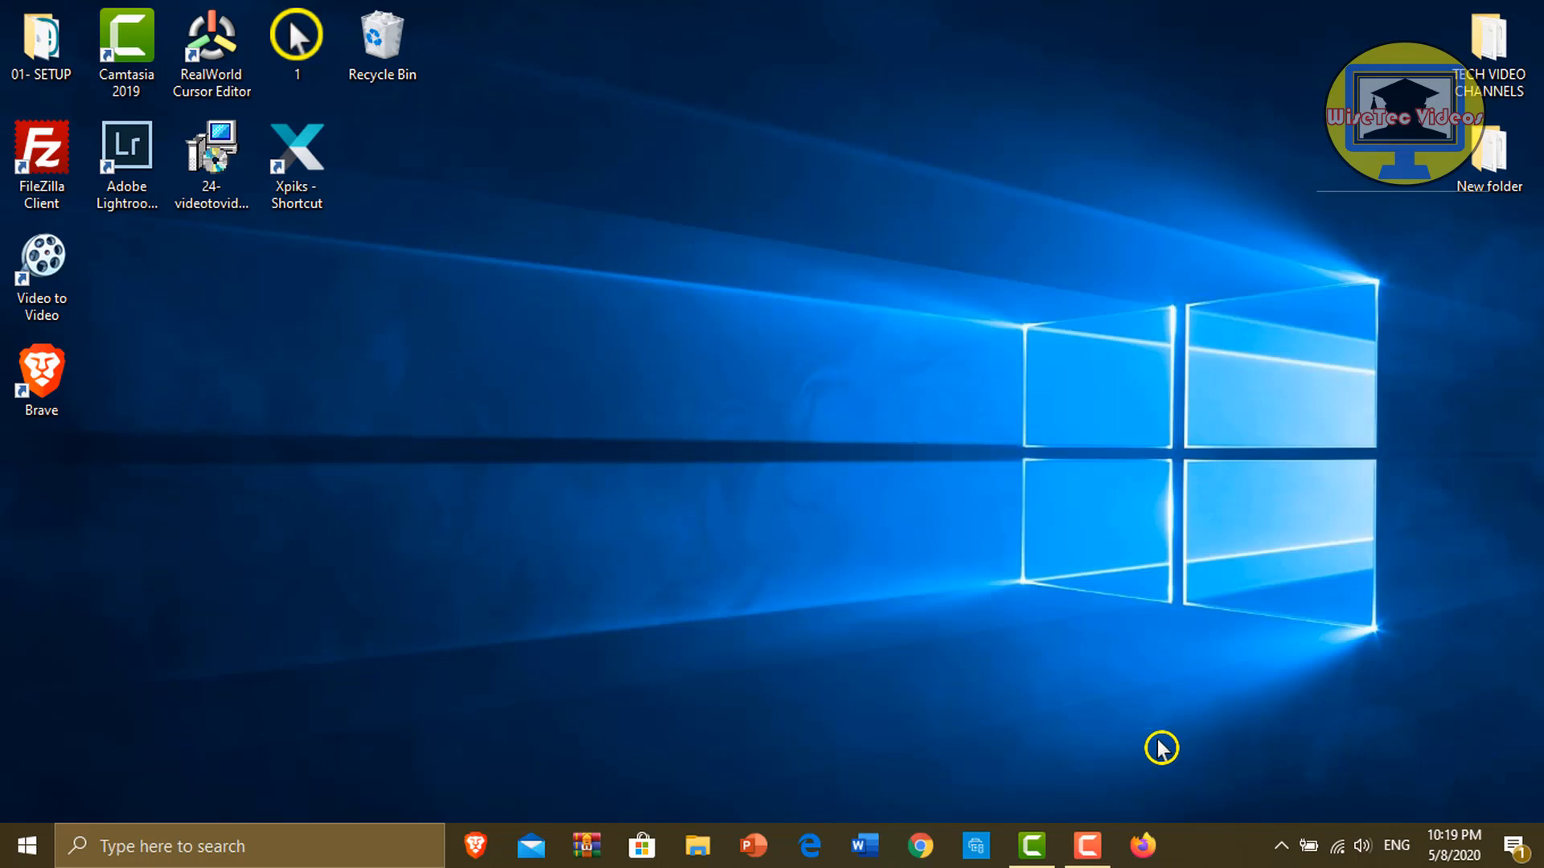
pyautogui.rightClick(1161, 749)
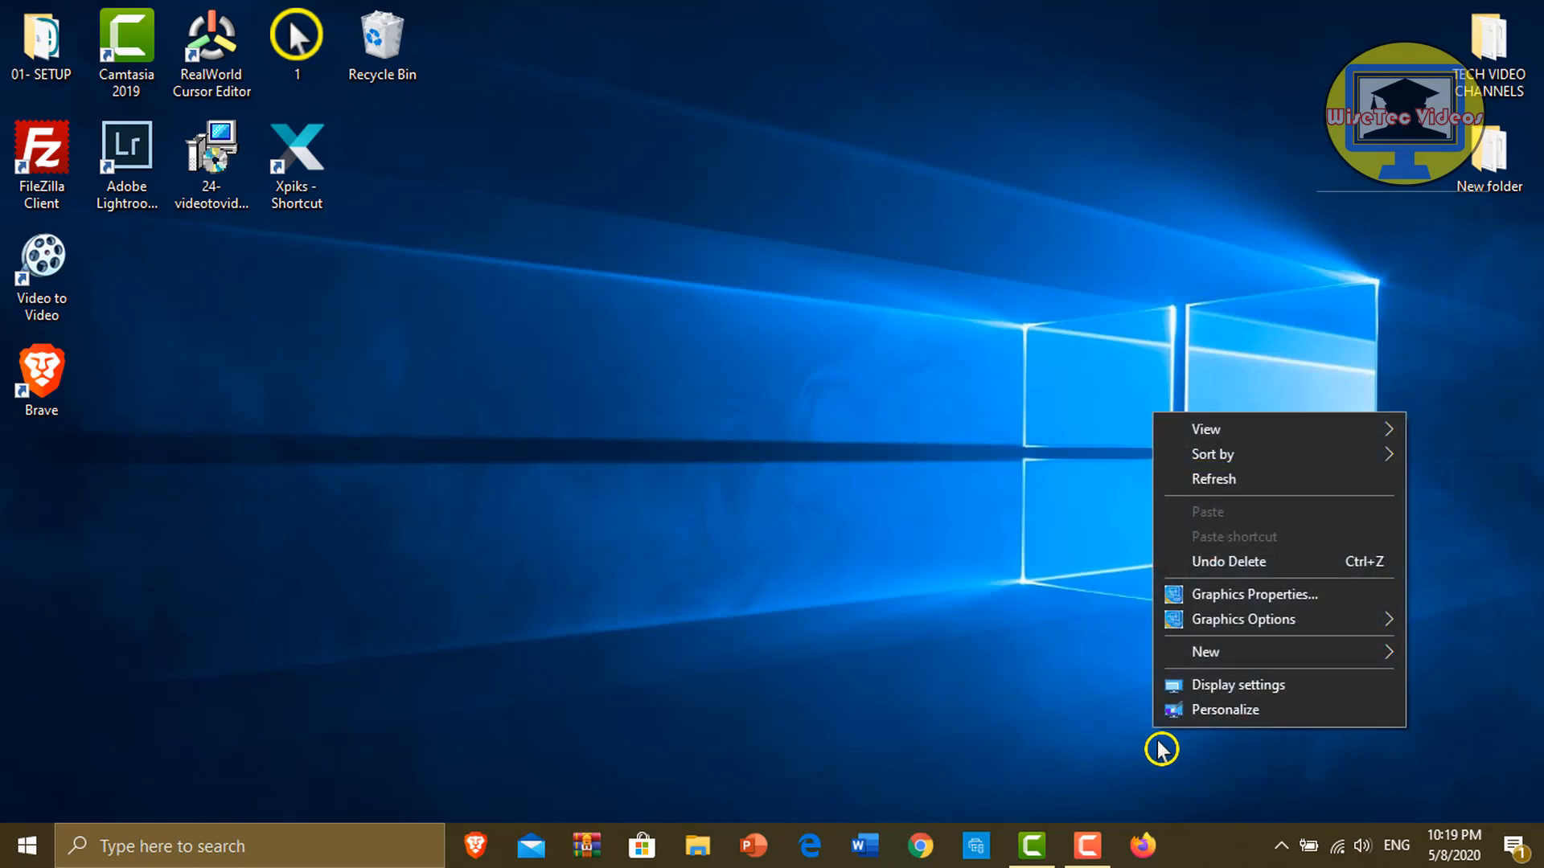
pyautogui.moveTo(1213, 717)
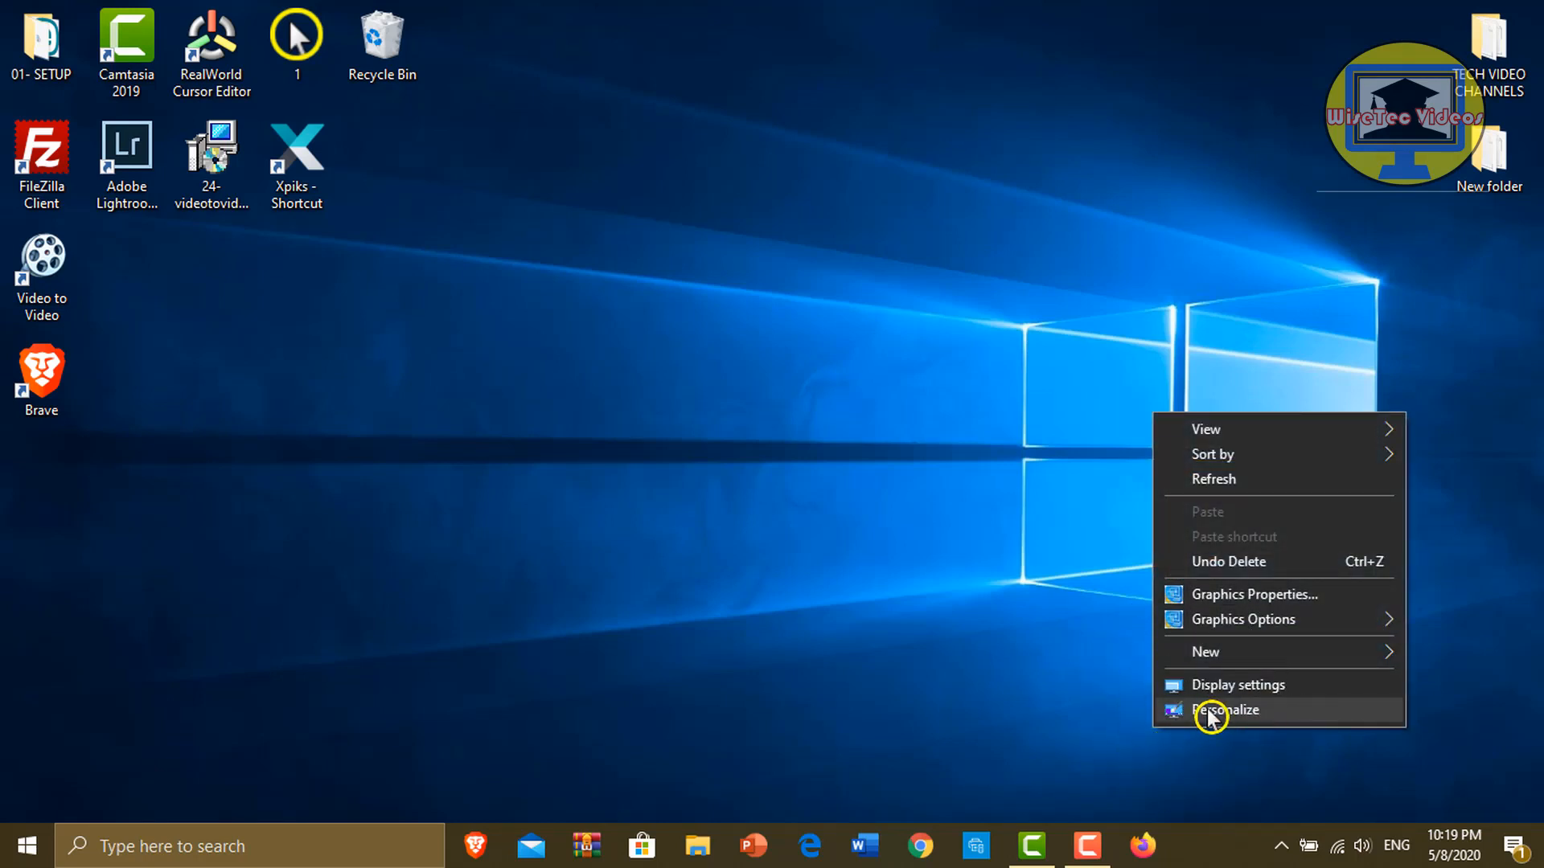
pyautogui.click(1222, 710)
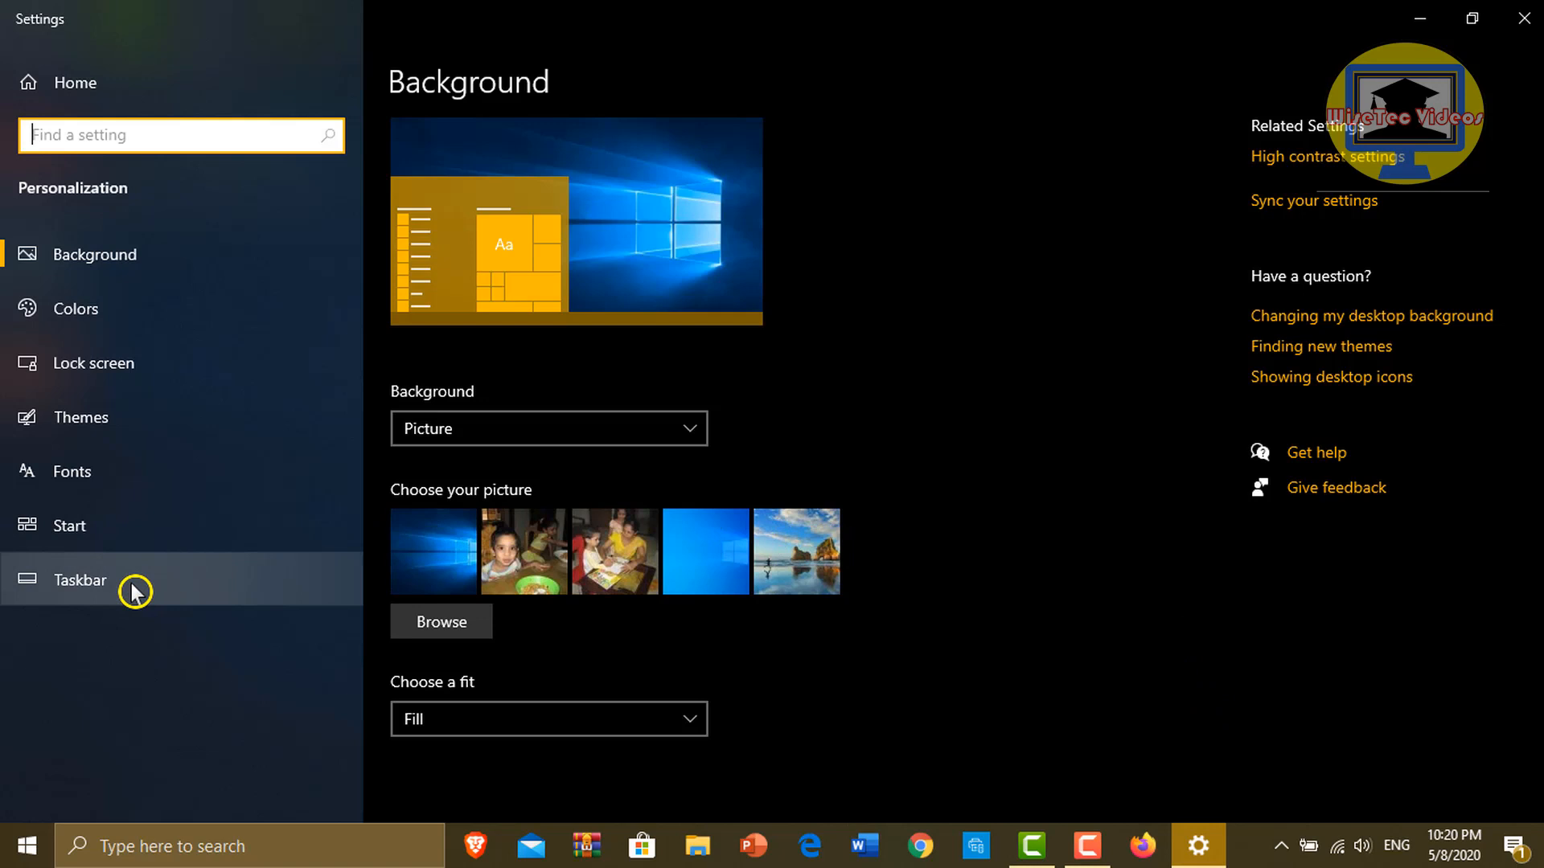
# Show the Taskbar settings page, where taskbar location on screen reads Bottom
pyautogui.click(80, 579)
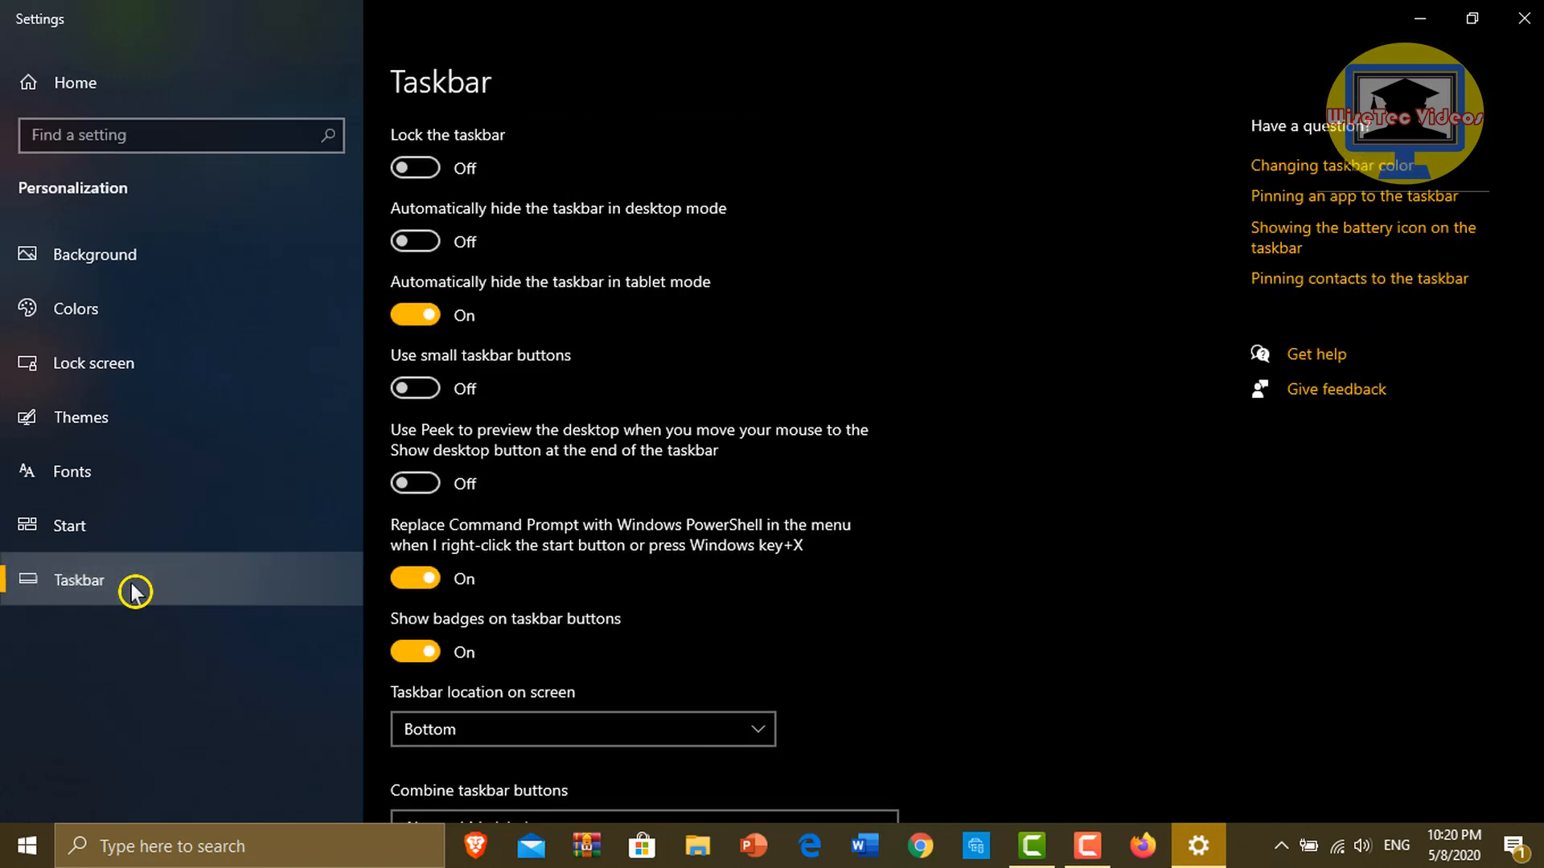
pyautogui.moveTo(531, 497)
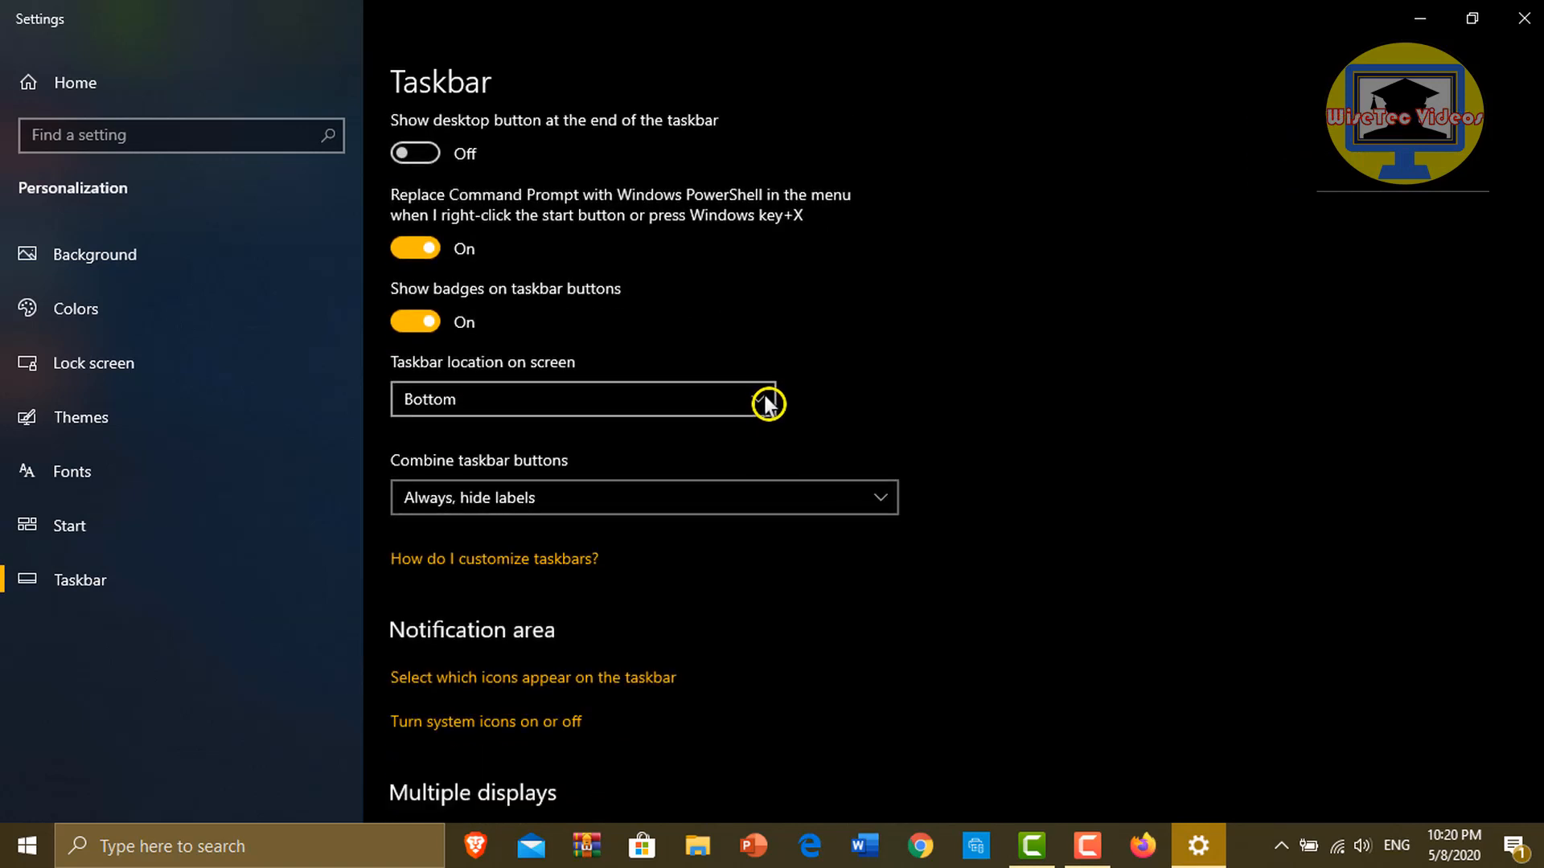
pyautogui.click(583, 399)
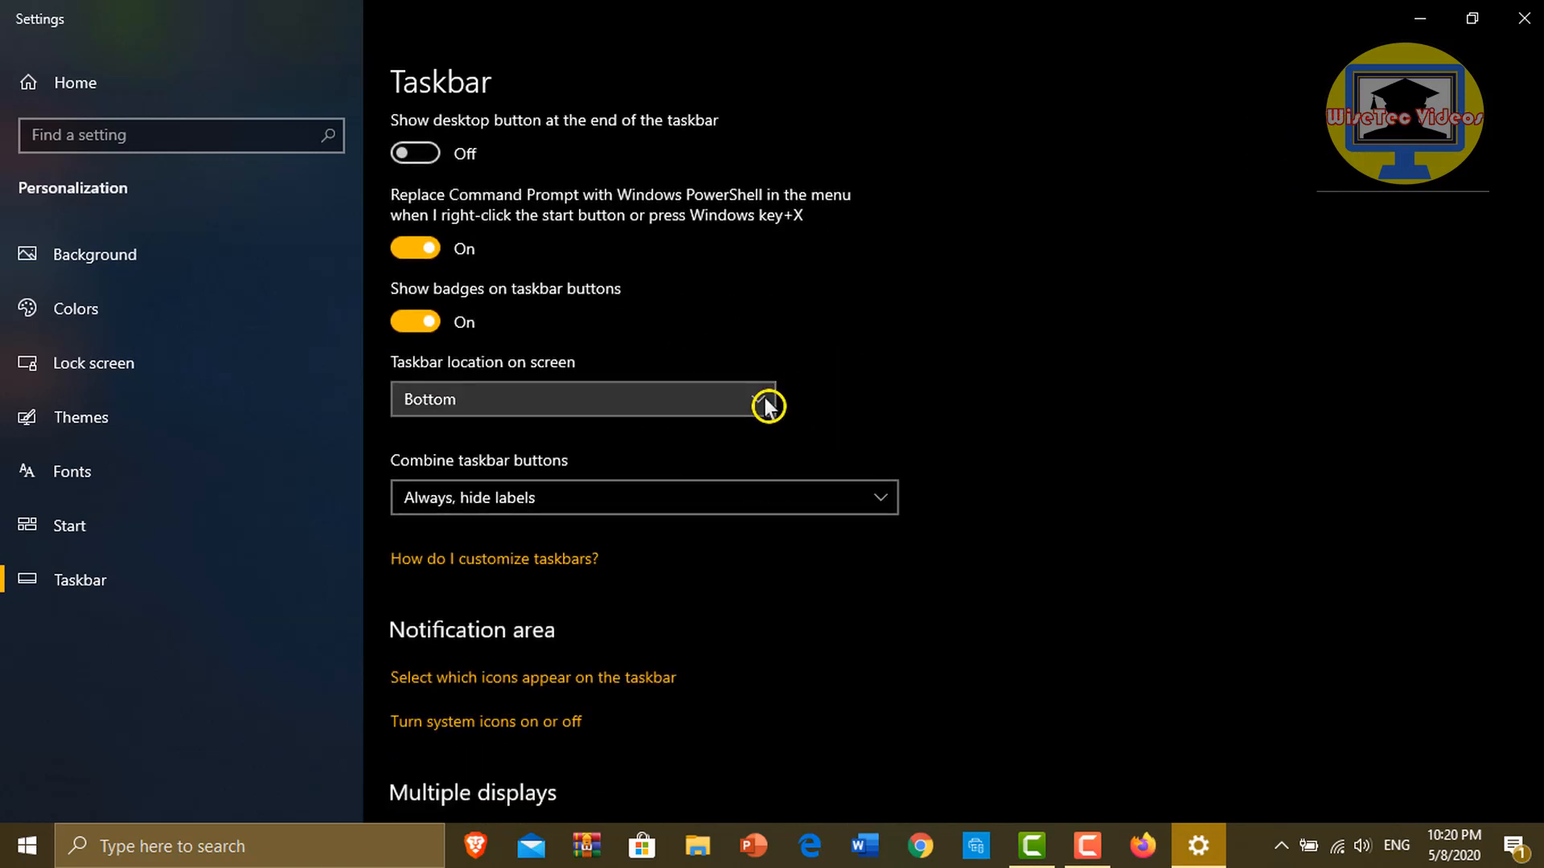
pyautogui.click(581, 399)
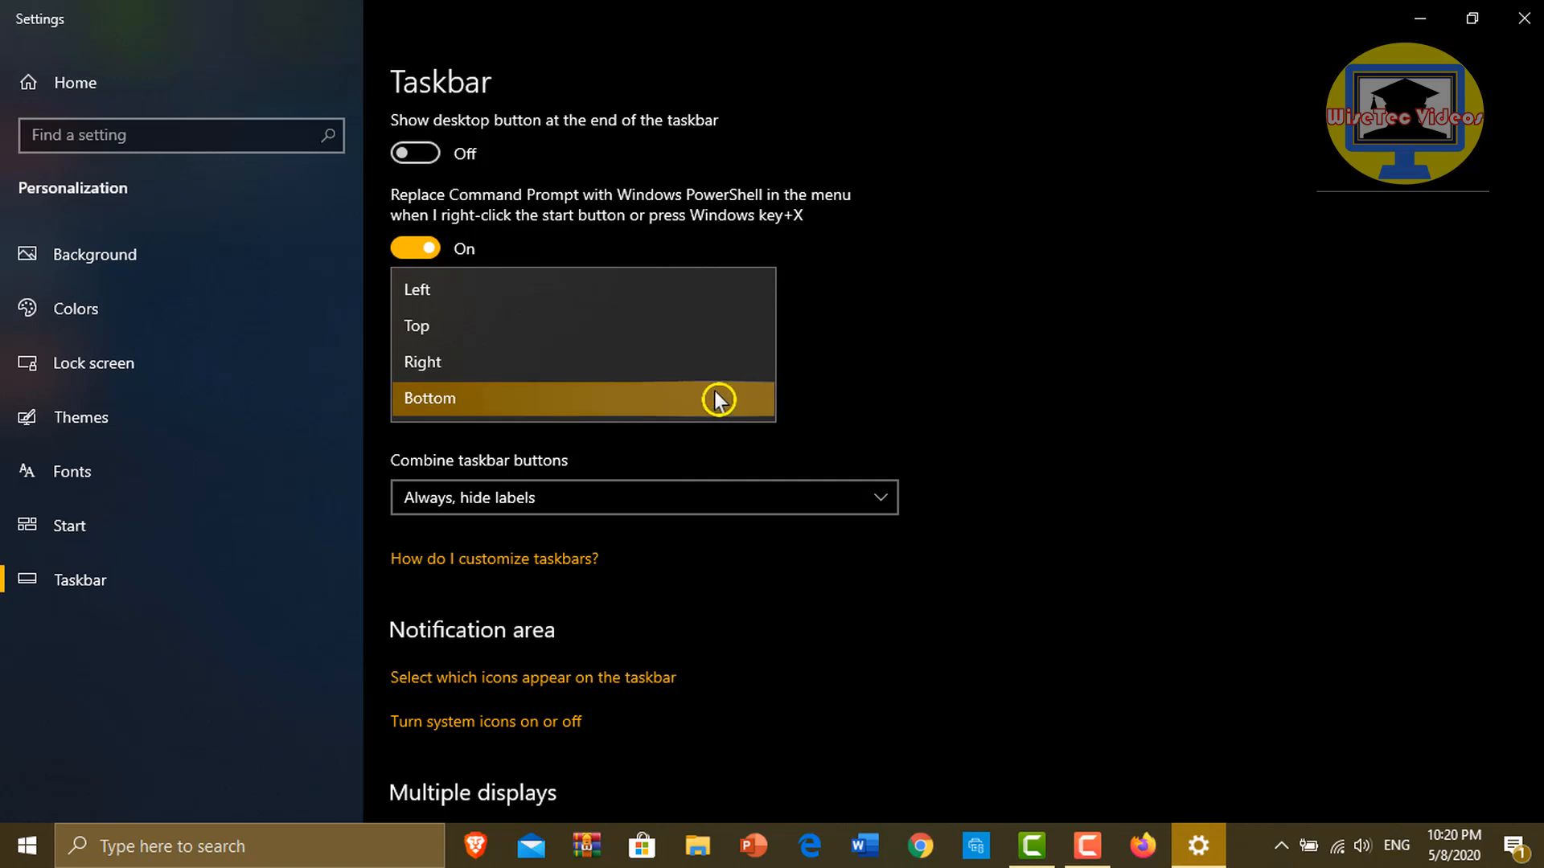
pyautogui.moveTo(692, 378)
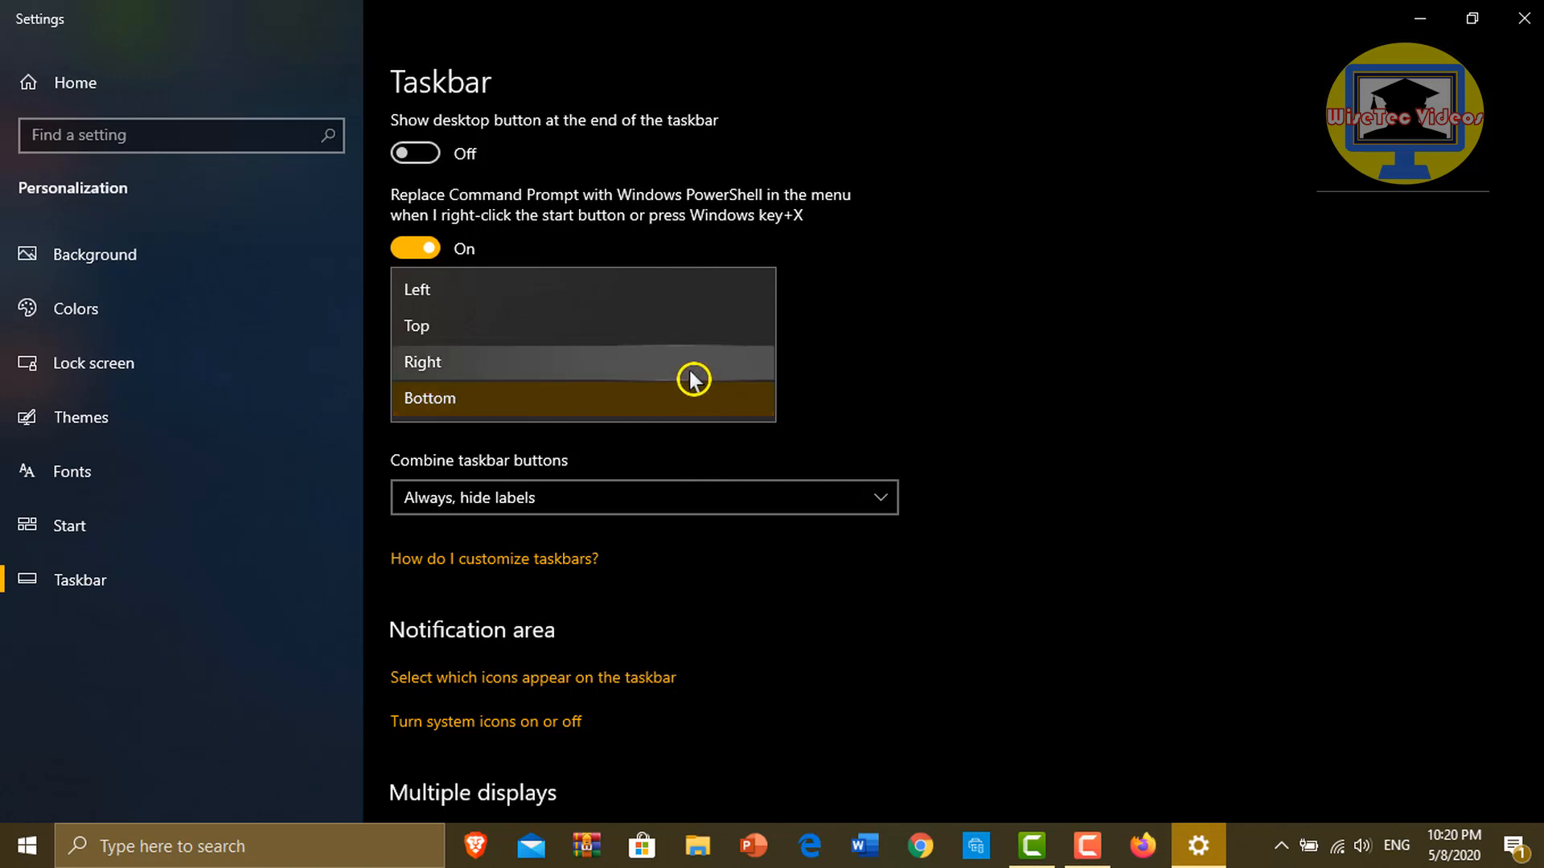
pyautogui.click(421, 361)
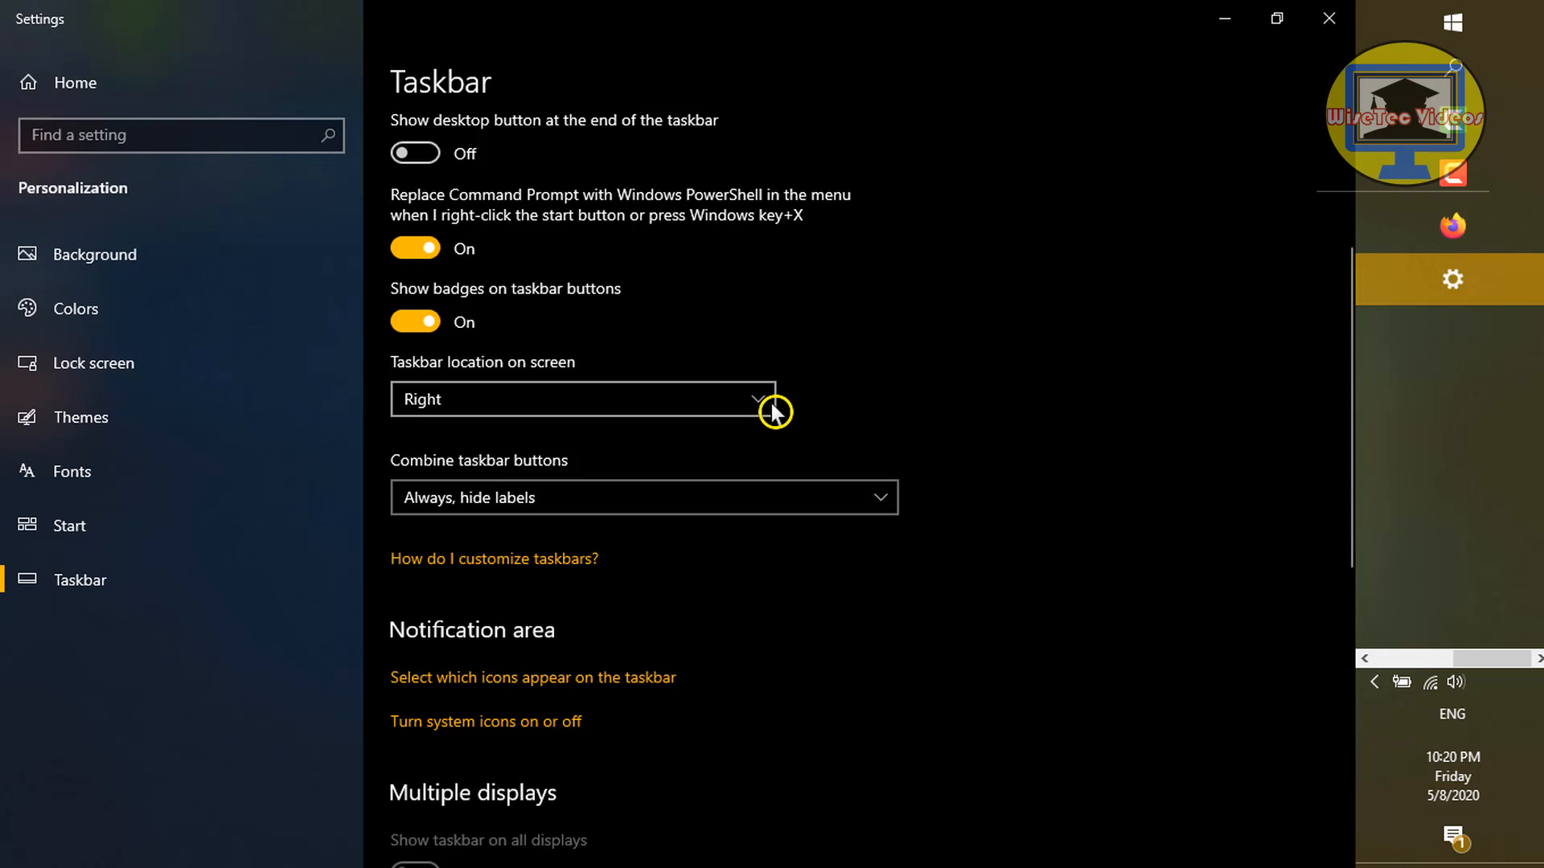
pyautogui.click(773, 398)
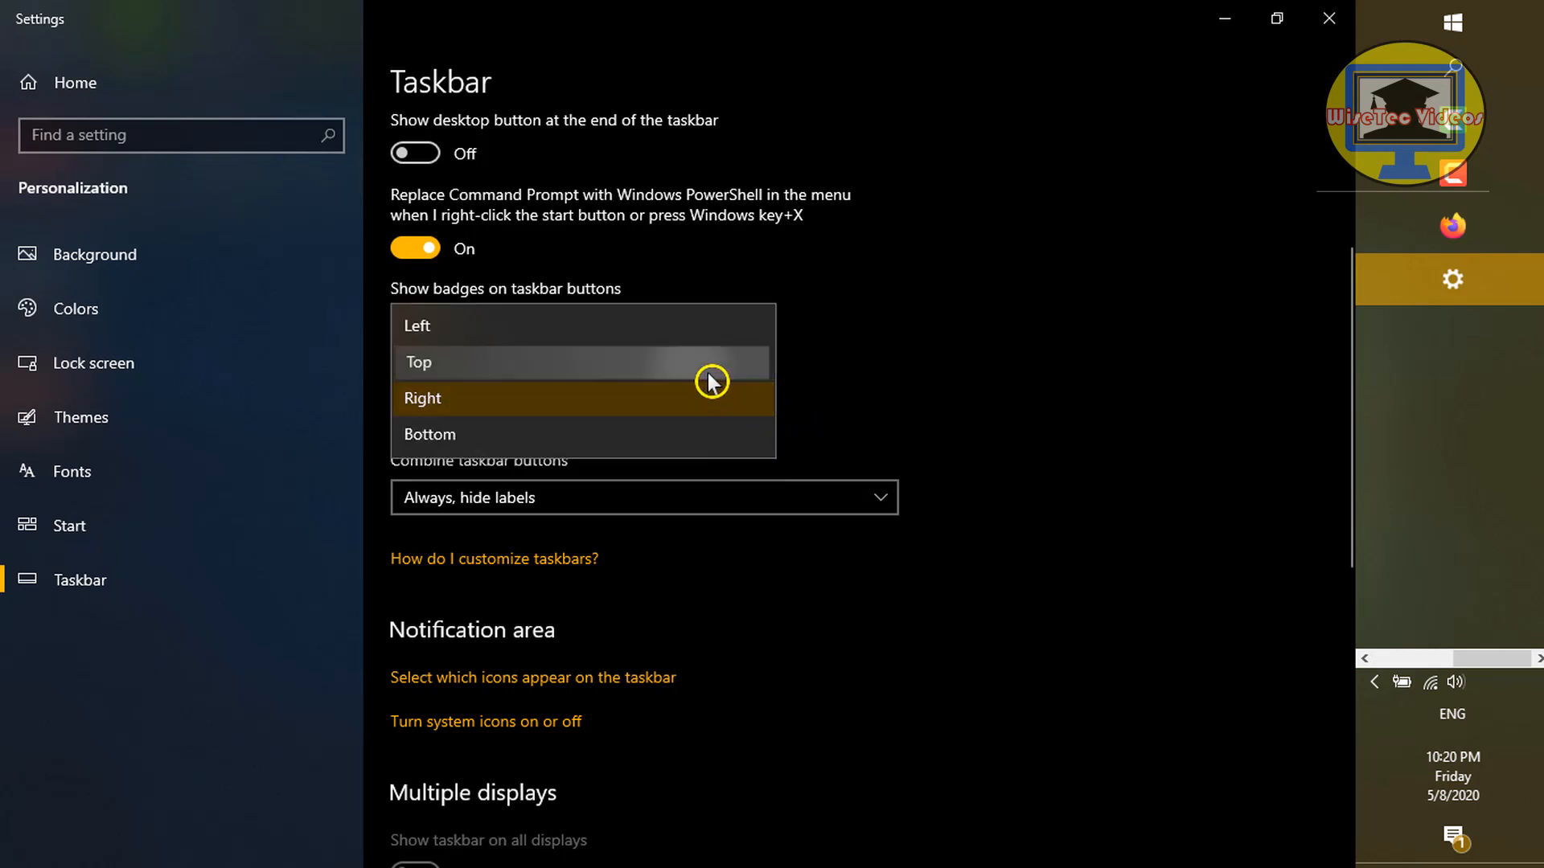
pyautogui.click(418, 361)
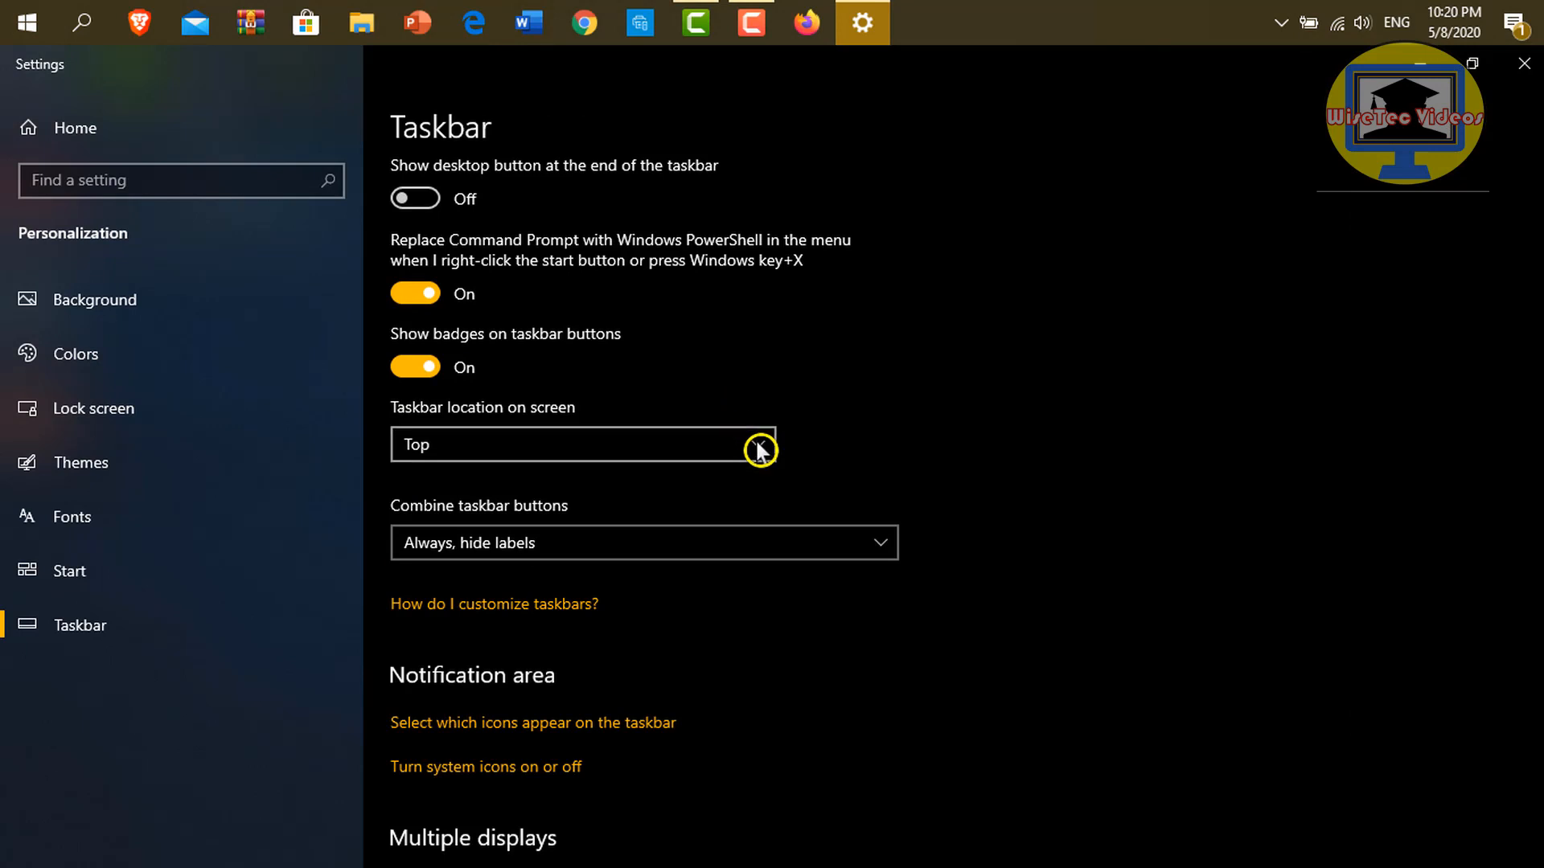
pyautogui.click(583, 444)
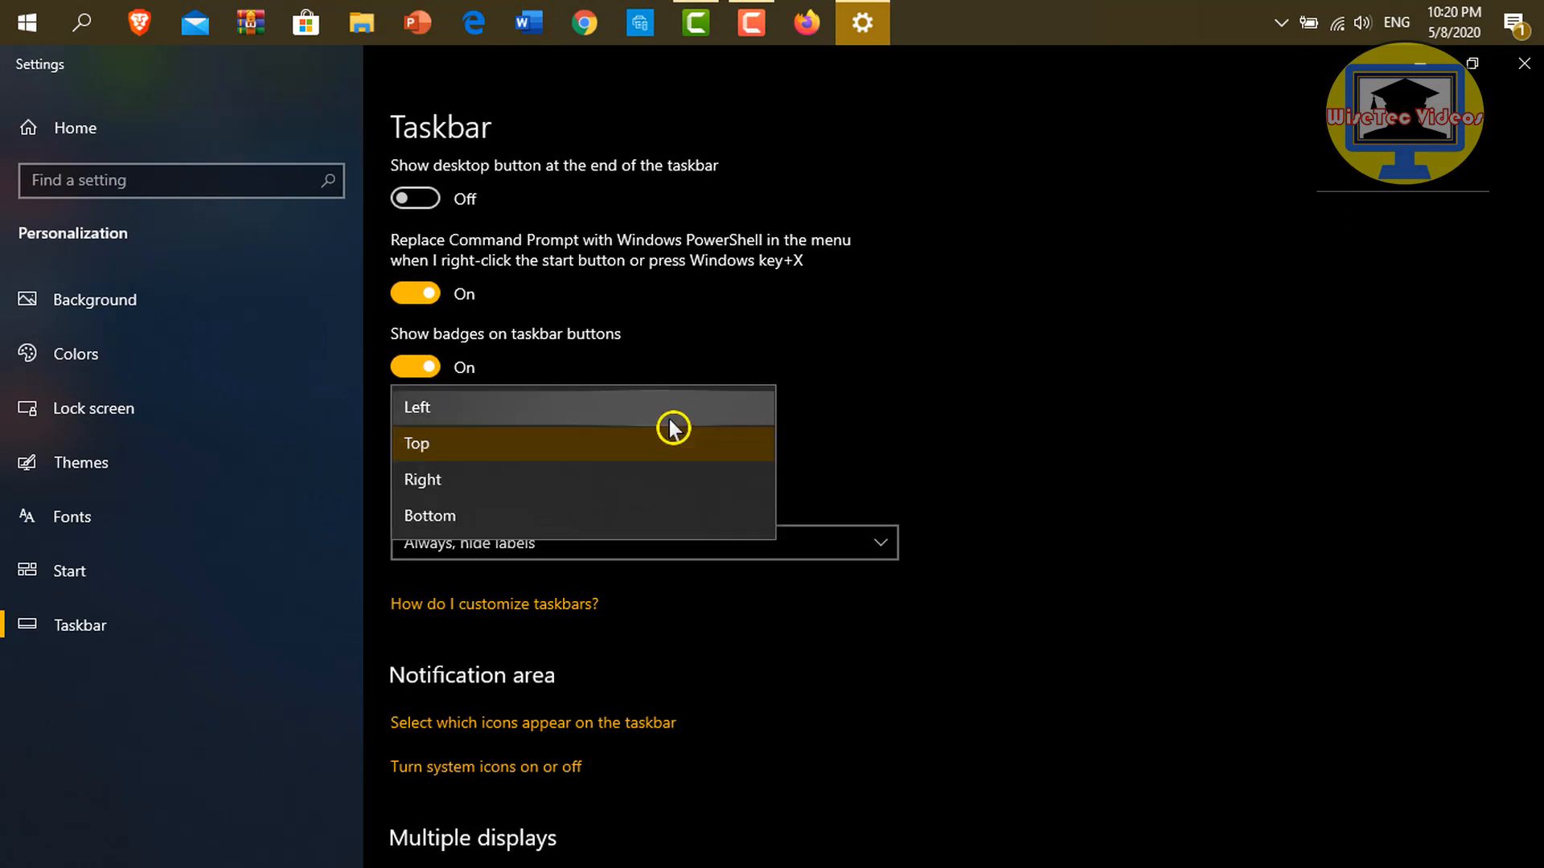
pyautogui.click(416, 407)
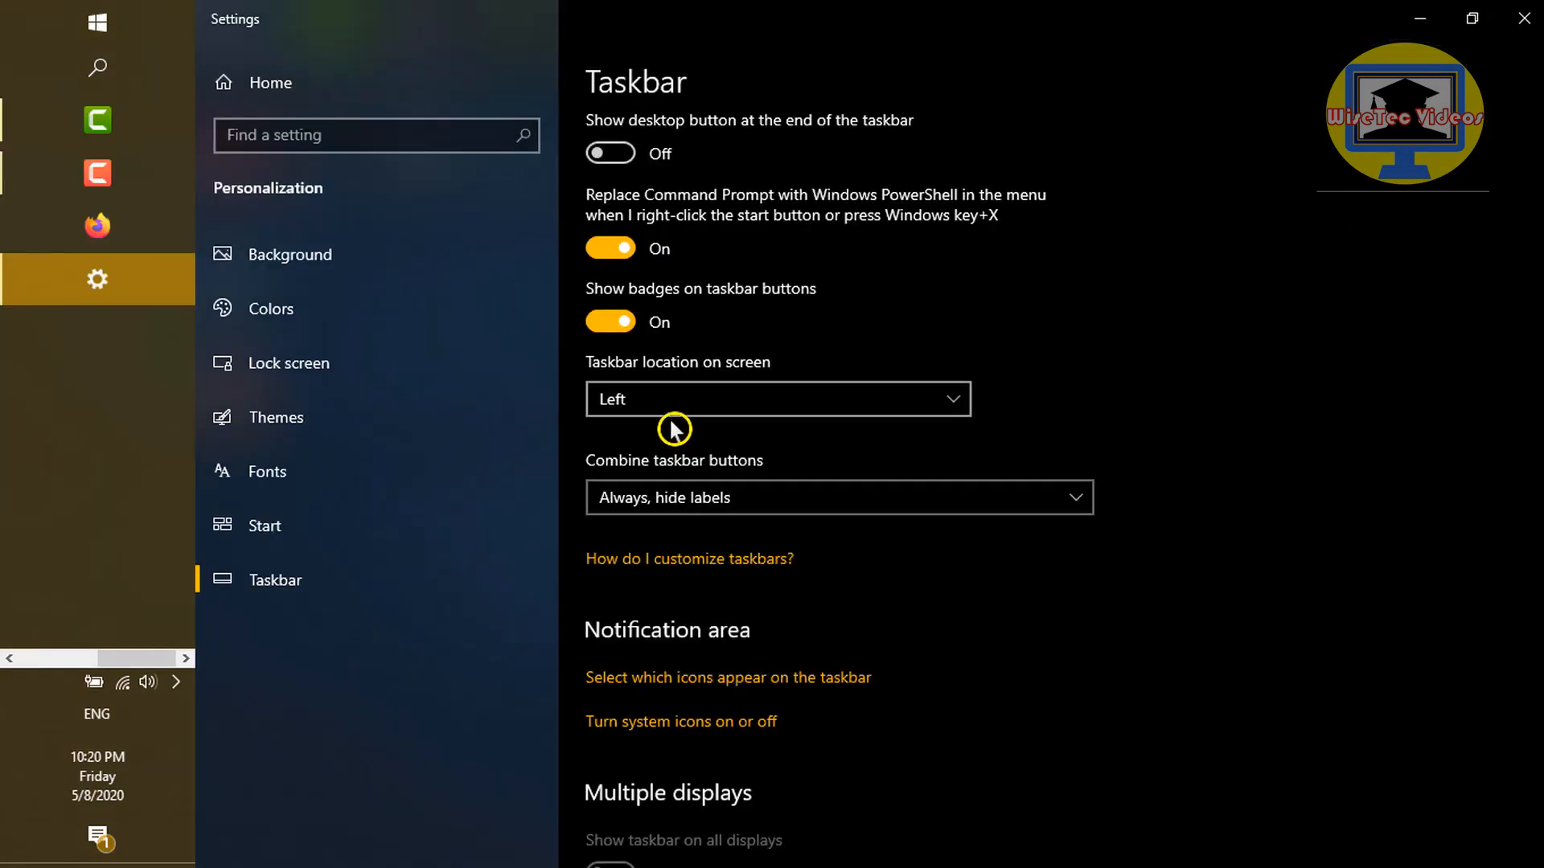
pyautogui.moveTo(930, 402)
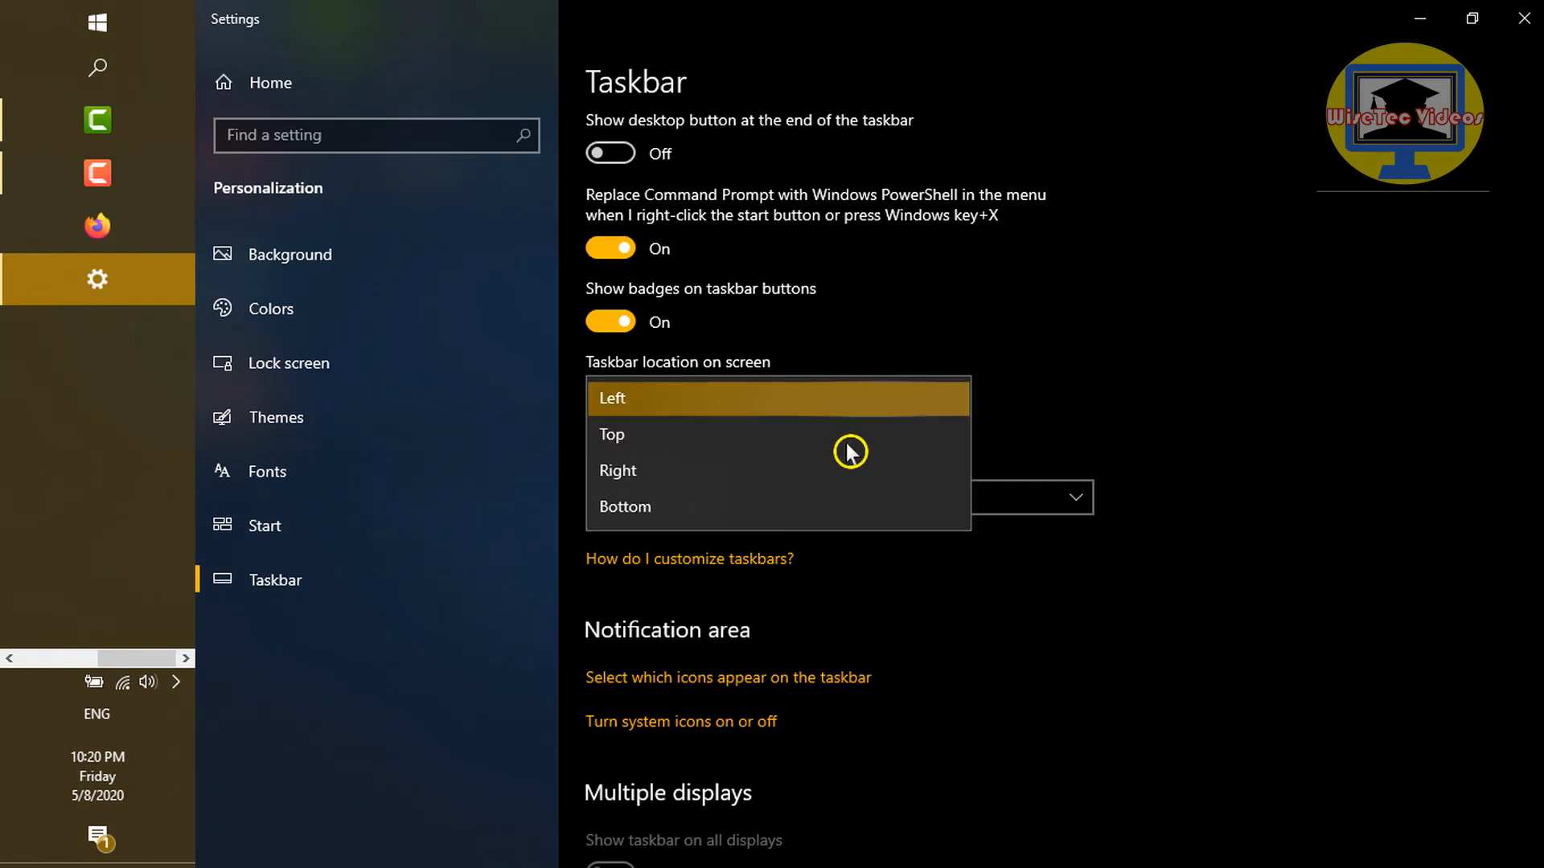
pyautogui.click(624, 506)
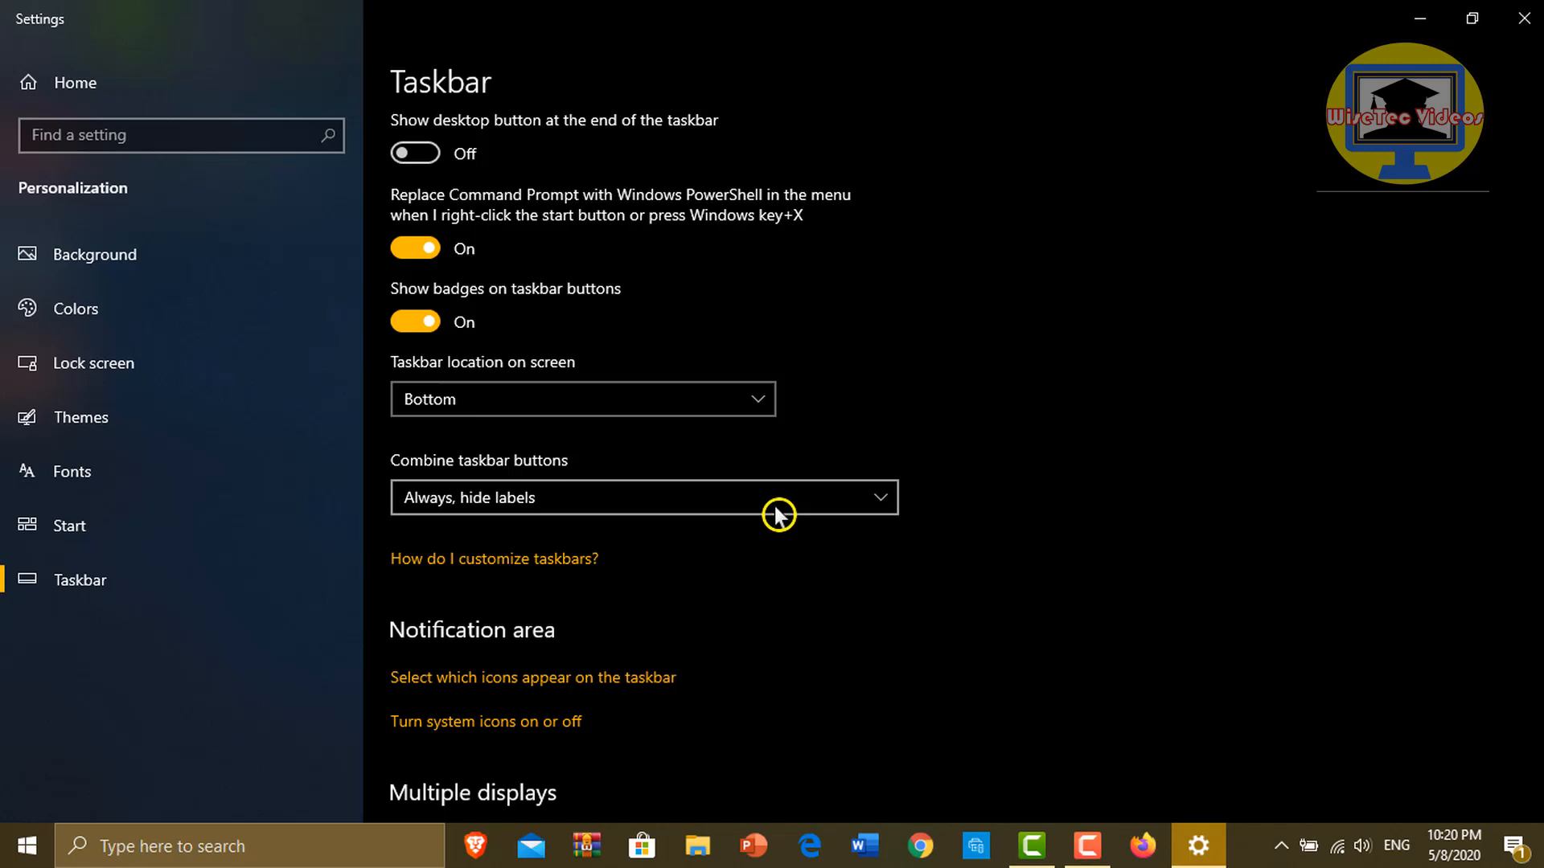
pyautogui.moveTo(768, 514)
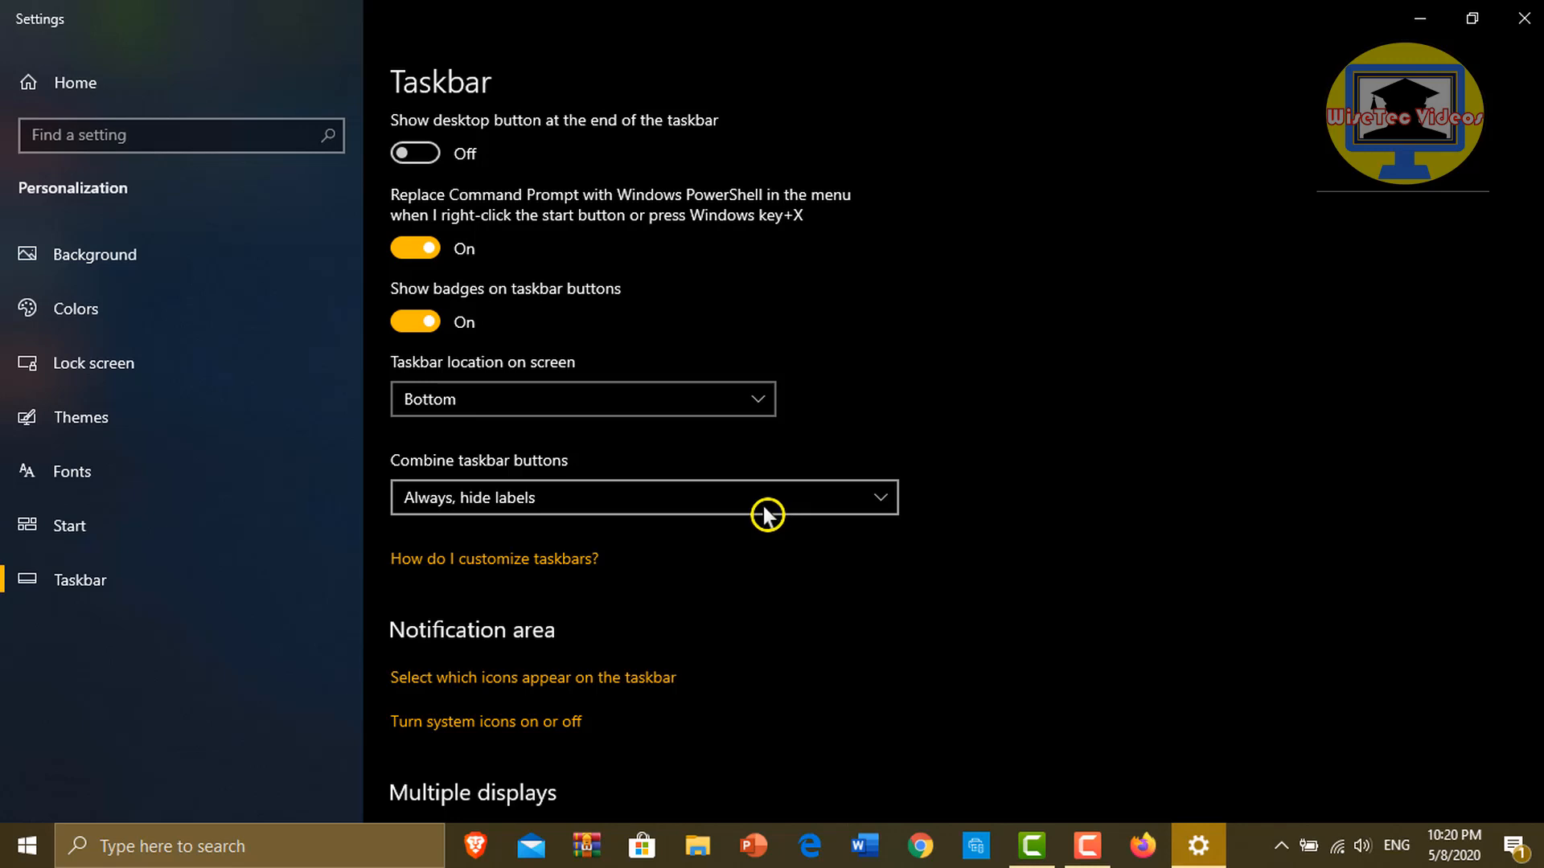